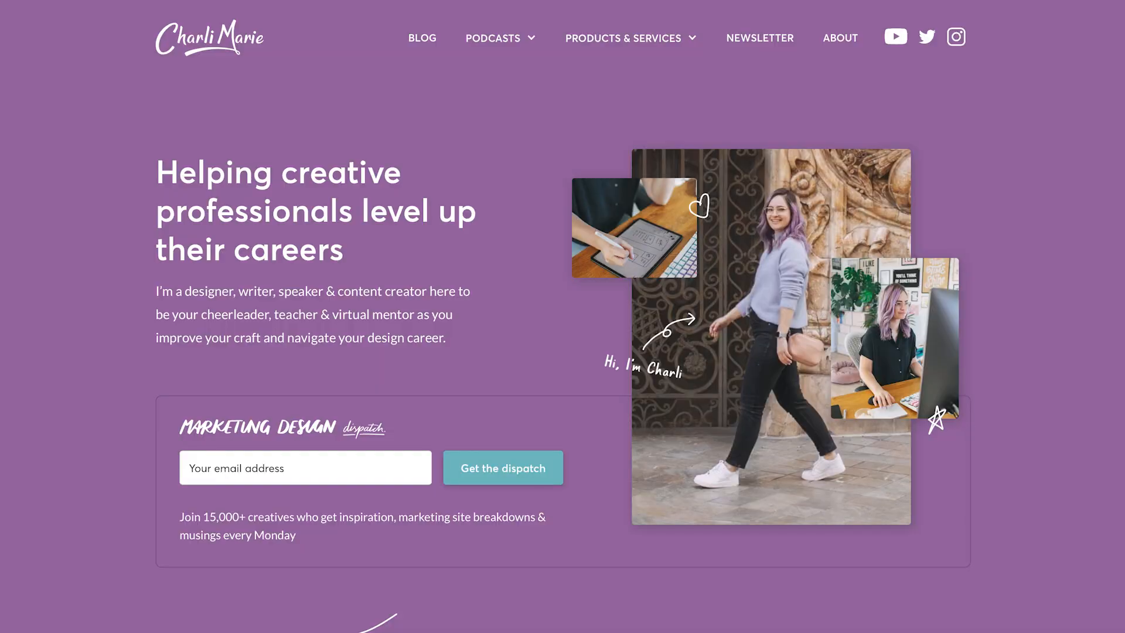
Scroll the Grayscale font page down to its Standard and Extended license cards.
{"action": "scroll", "scroll_direction": "down", "scroll_amount": 3}
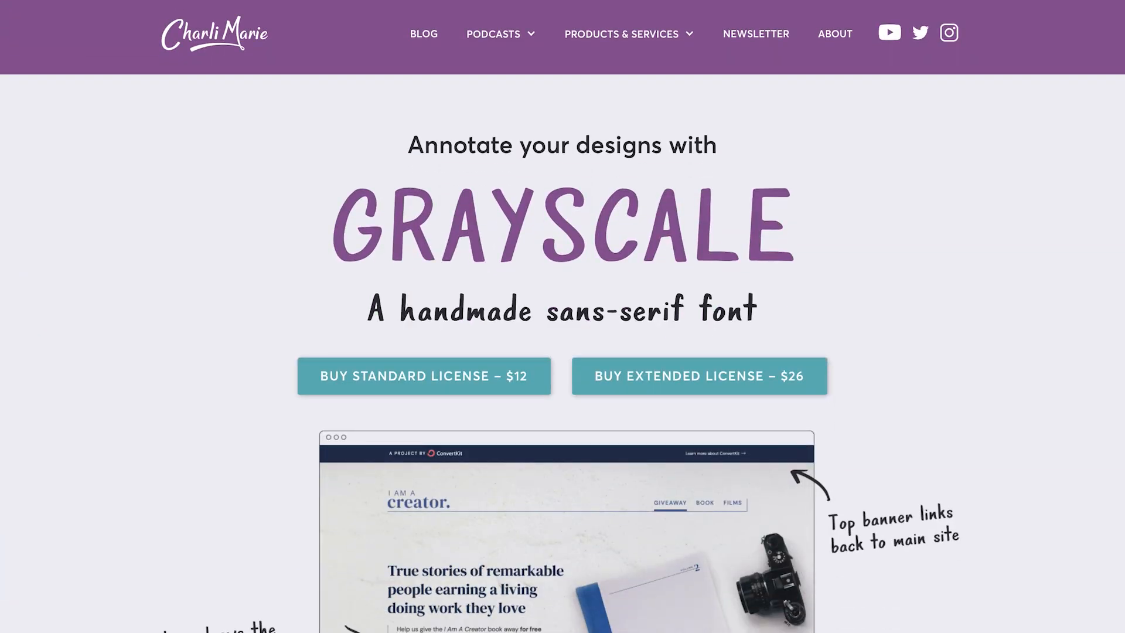
{"action": "scroll", "scroll_direction": "down", "scroll_amount": 3}
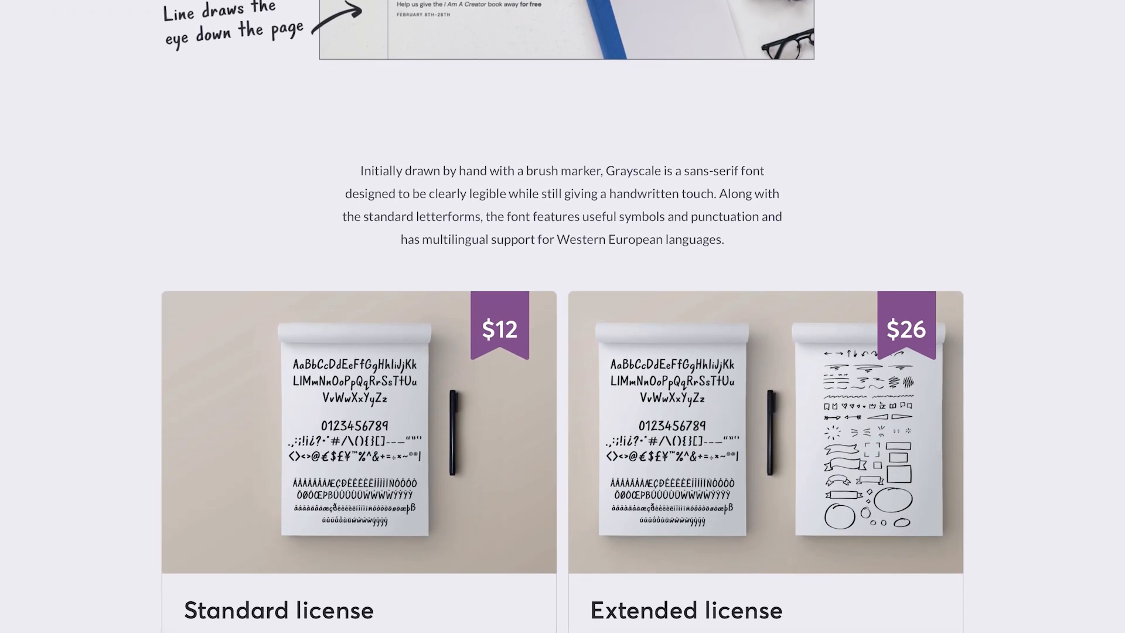
{"action": "scroll", "scroll_direction": "down", "scroll_amount": 3}
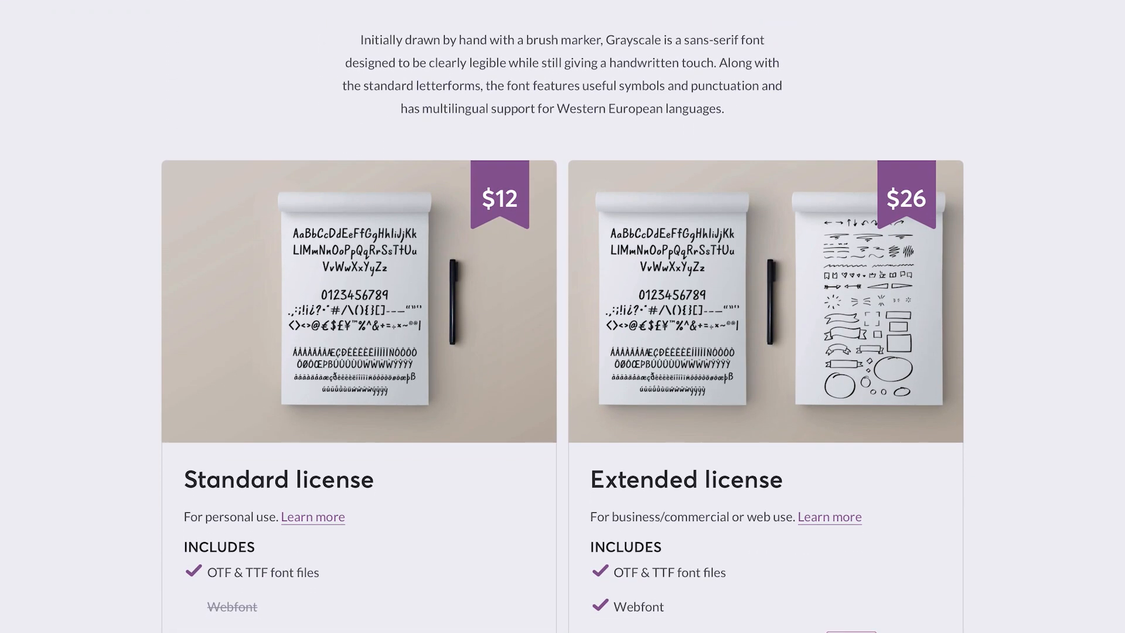
{"action": "scroll", "scroll_direction": "down", "scroll_amount": 3}
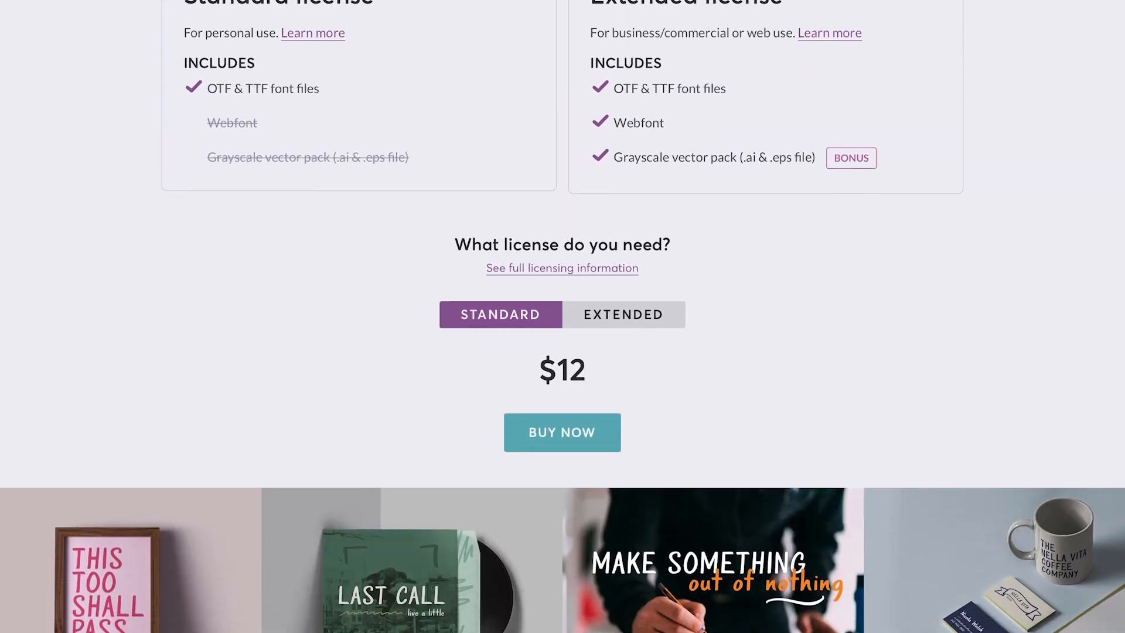
{"action": "scroll", "scroll_direction": "down", "scroll_amount": 3}
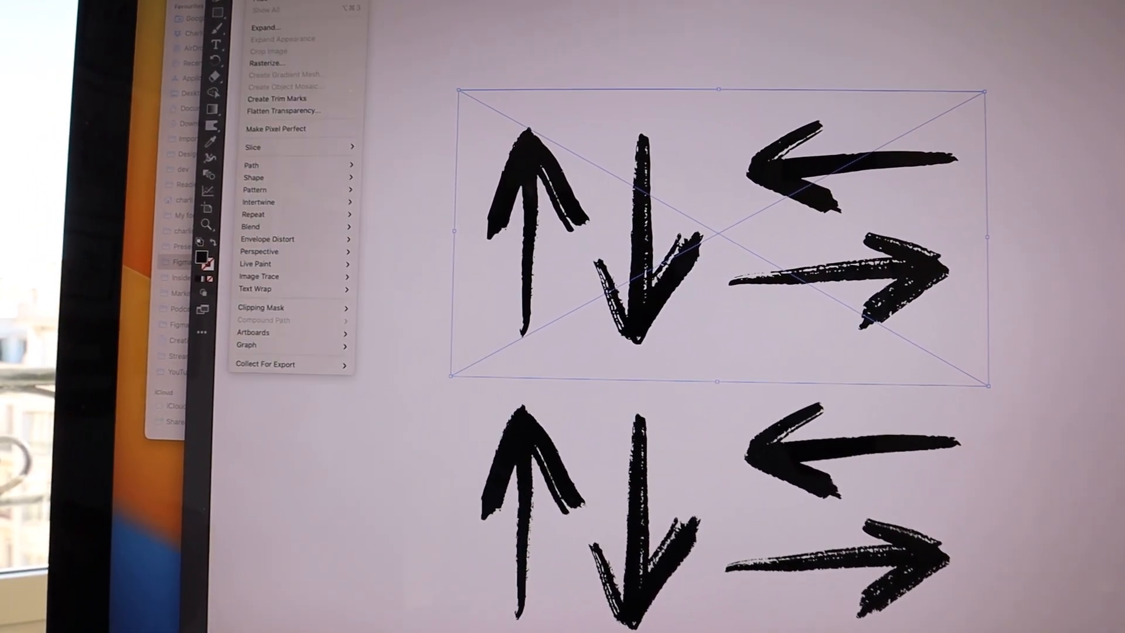
{"action": "mouse_move", "coordinate": [262, 275]}
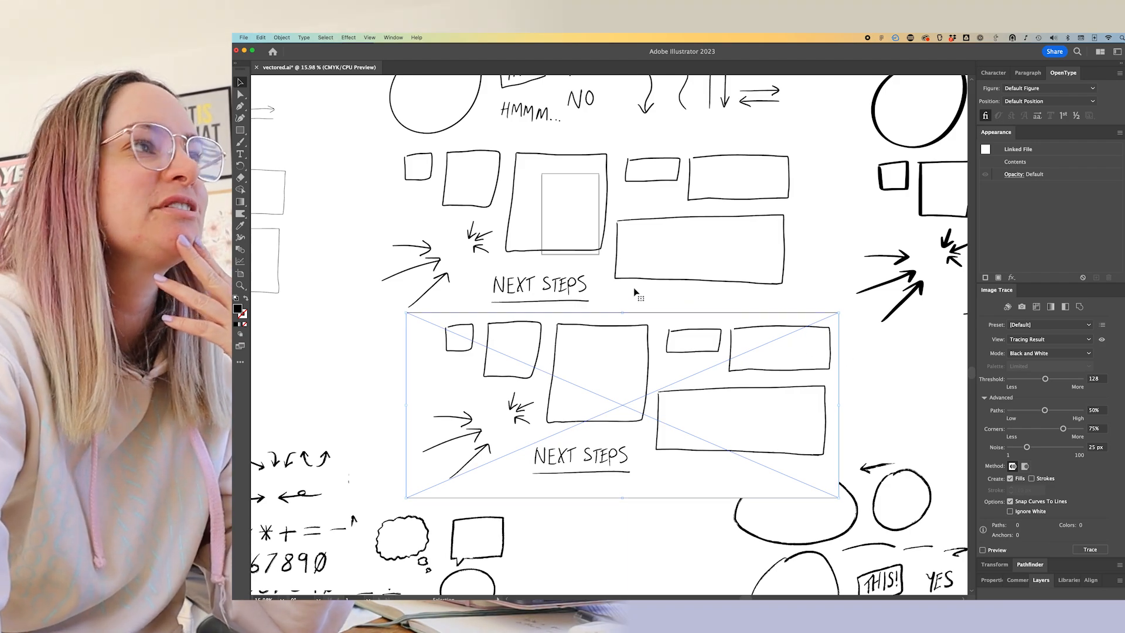
Image-trace the NEXT STEPS sketch ignoring white, with the threshold raised to 177.
{"action": "left_click", "coordinate": [281, 37]}
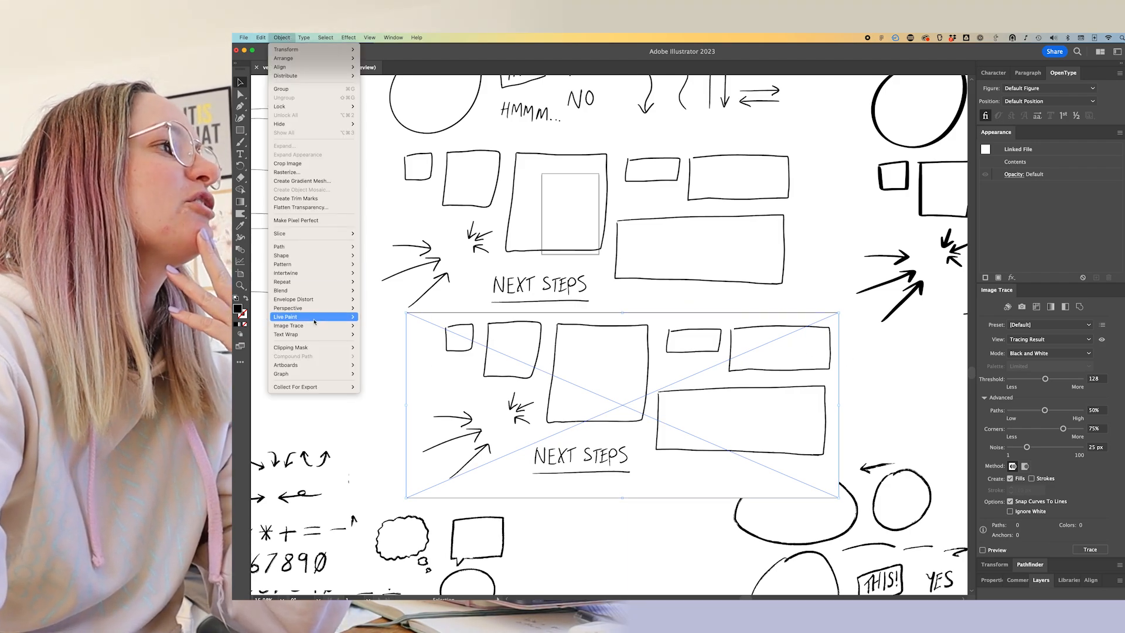
{"action": "mouse_move", "coordinate": [288, 325]}
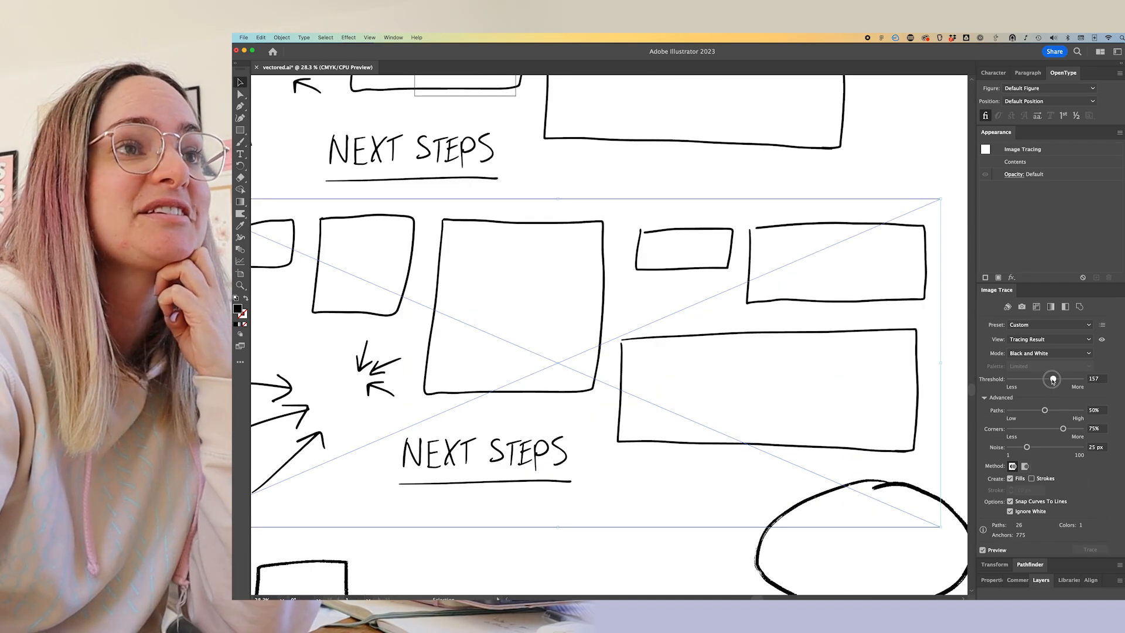
{"action": "left_click_drag", "start_coordinate": [1052, 378], "coordinate": [1060, 378]}
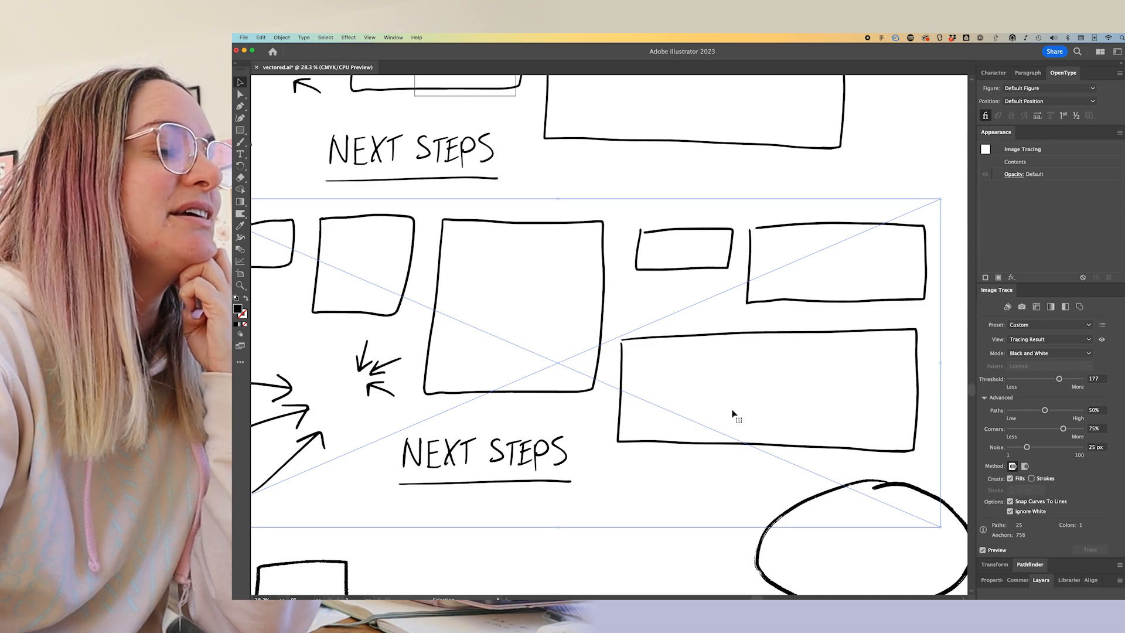
{"action": "left_click_drag", "start_coordinate": [1060, 378], "coordinate": [1072, 378]}
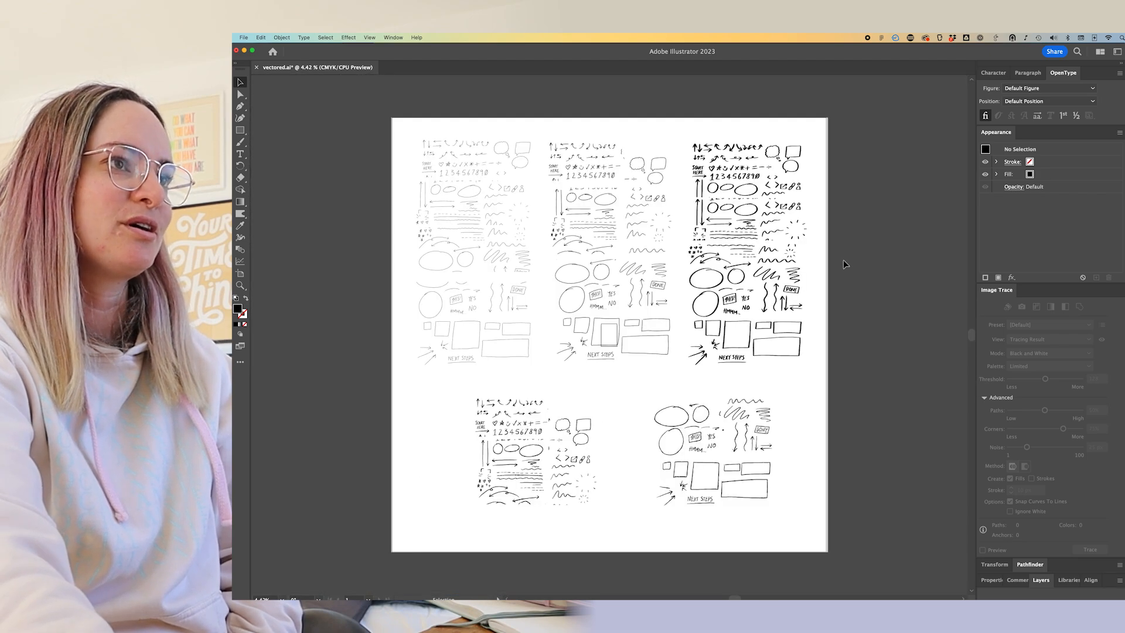
{"action": "mouse_move", "coordinate": [812, 297]}
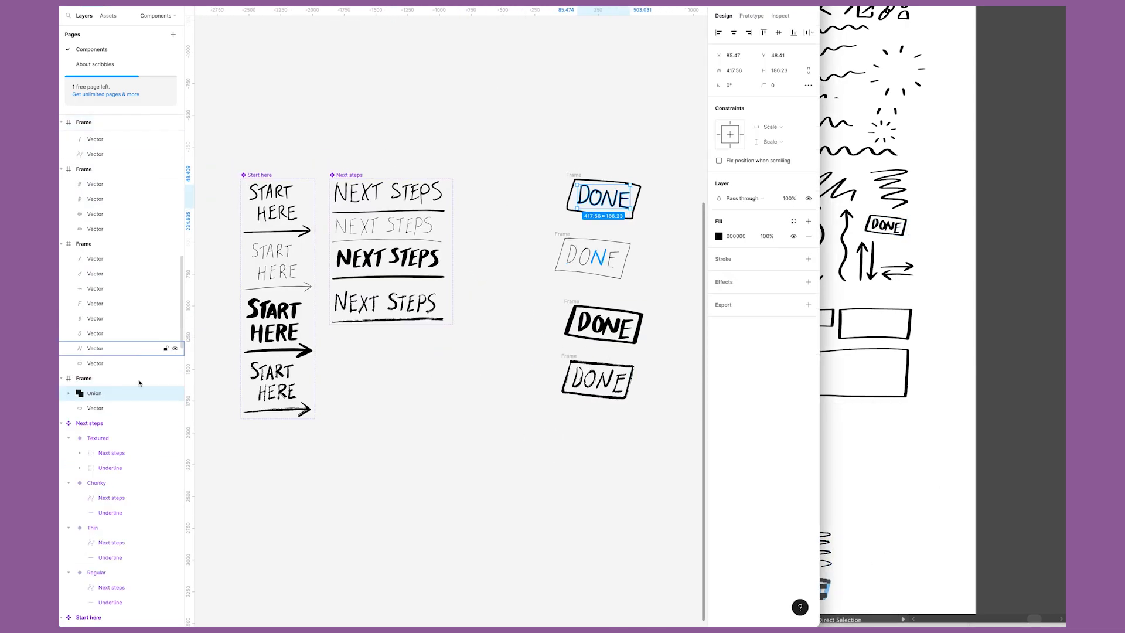
{"action": "double_click", "coordinate": [95, 393]}
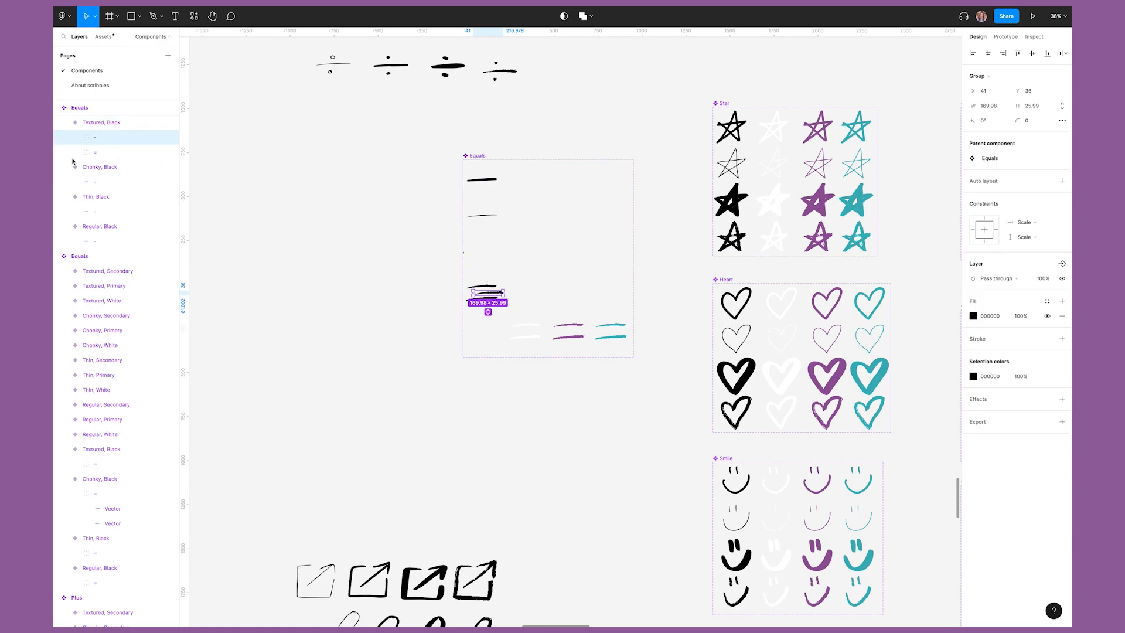
Move each colour's Equals variants into columns and shrink the set frame around the 4×4 grid.
{"action": "left_click", "coordinate": [99, 153]}
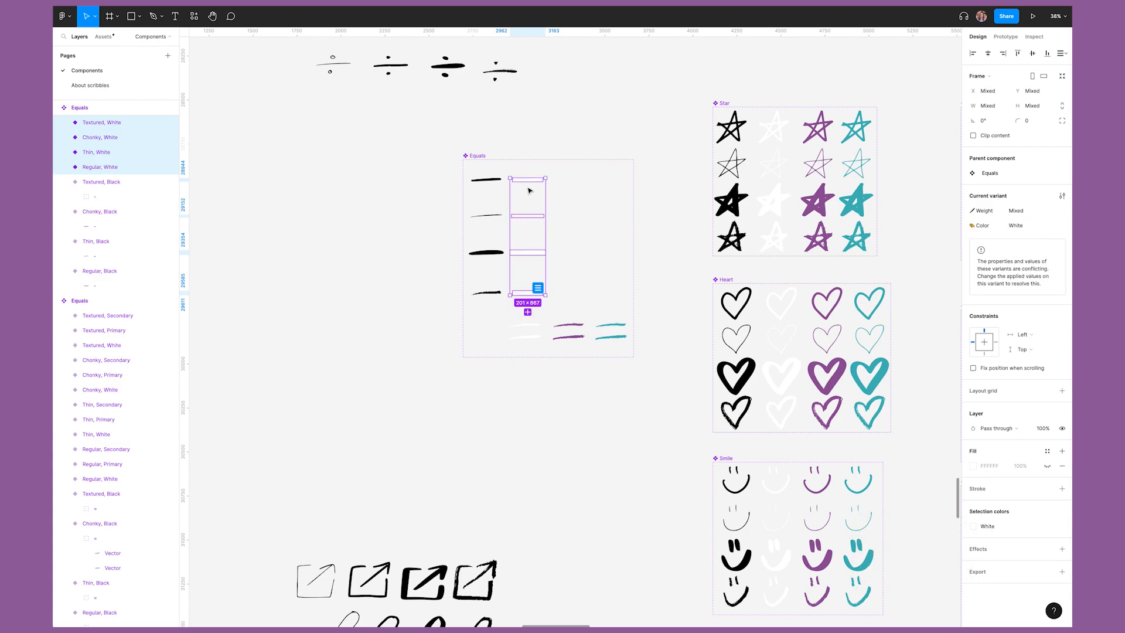
{"action": "mouse_move", "coordinate": [529, 236]}
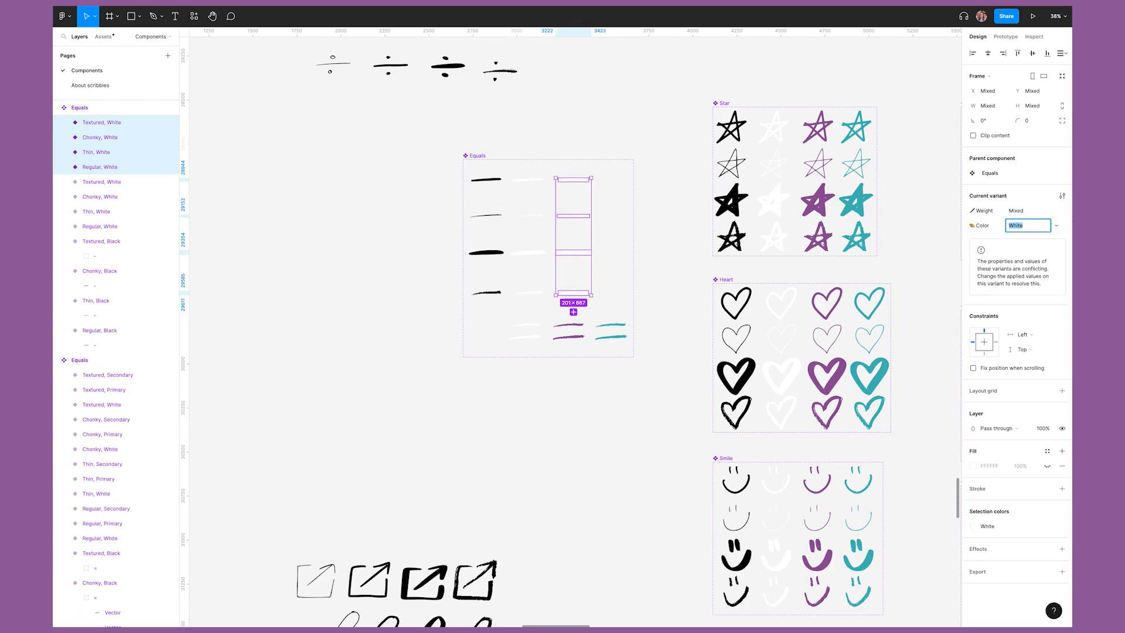
{"action": "left_click", "coordinate": [1028, 226]}
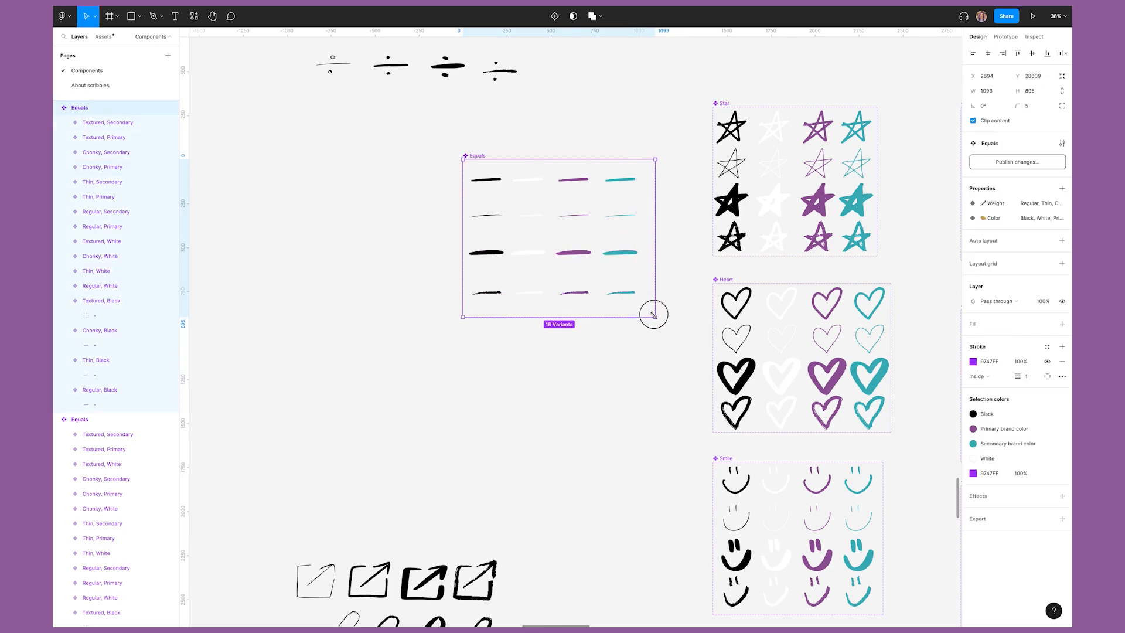
{"action": "left_click_drag", "start_coordinate": [651, 314], "coordinate": [646, 308]}
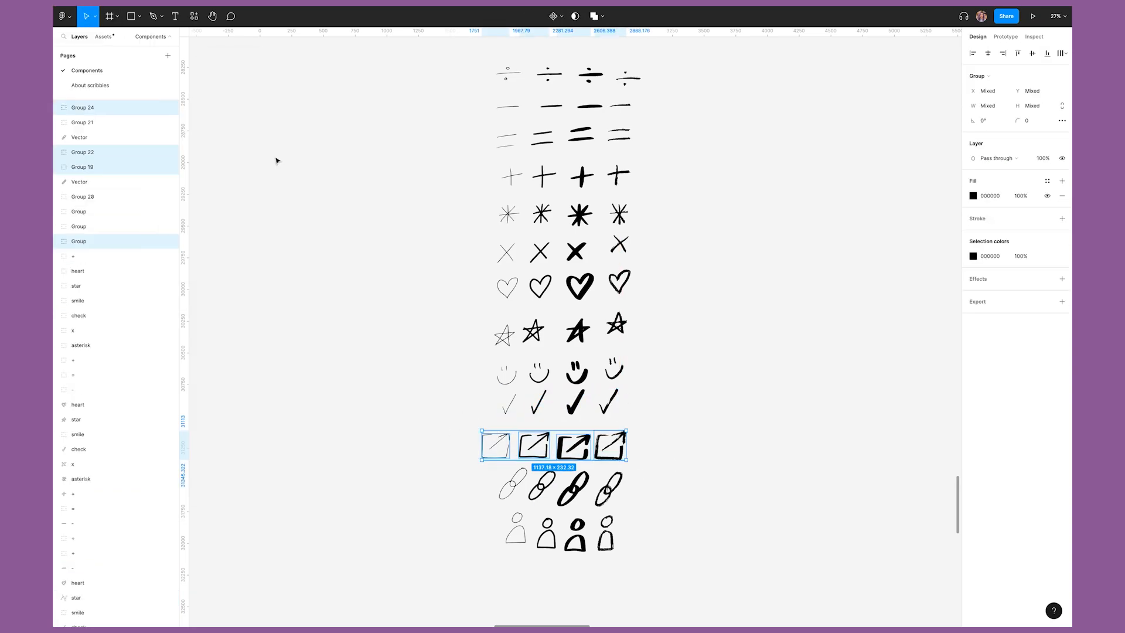
Select the external link sketch and switch to the Scribbles file's local icon components.
{"action": "left_click", "coordinate": [557, 489]}
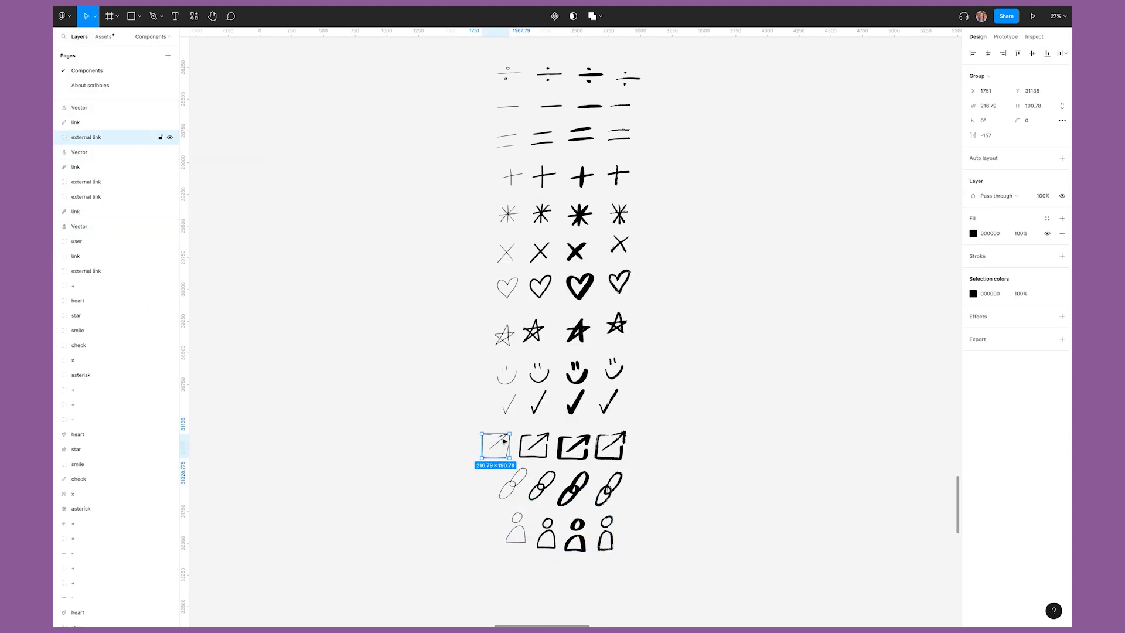
{"action": "left_click", "coordinate": [81, 13]}
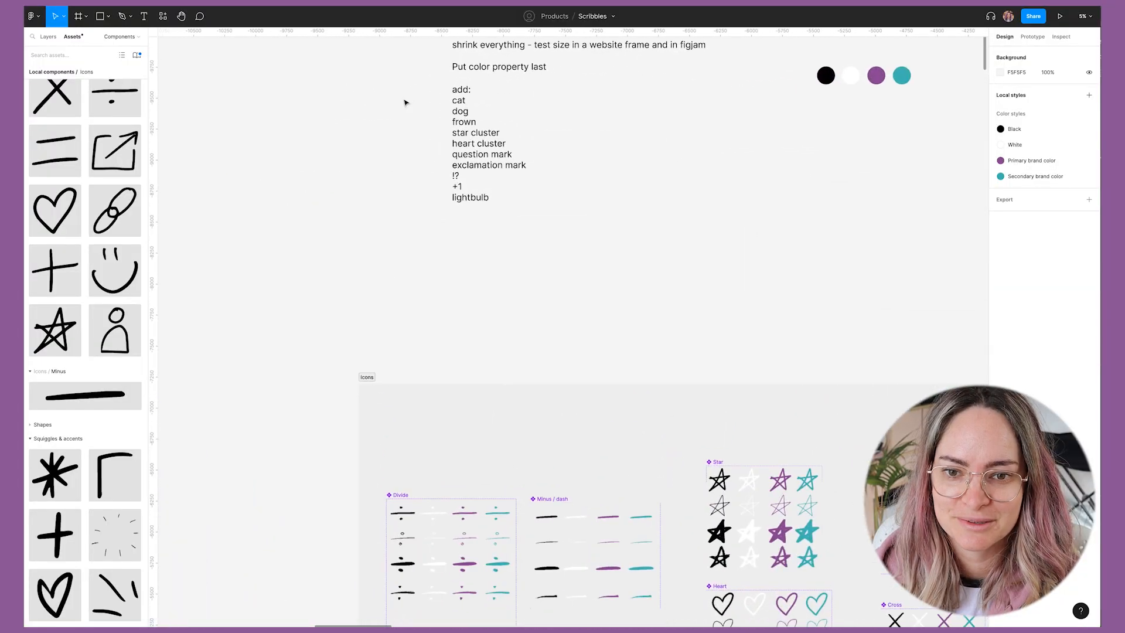
Scroll down to the Circle set with three sizes, four styles and four colours.
{"action": "scroll", "scroll_direction": "down", "scroll_amount": 3}
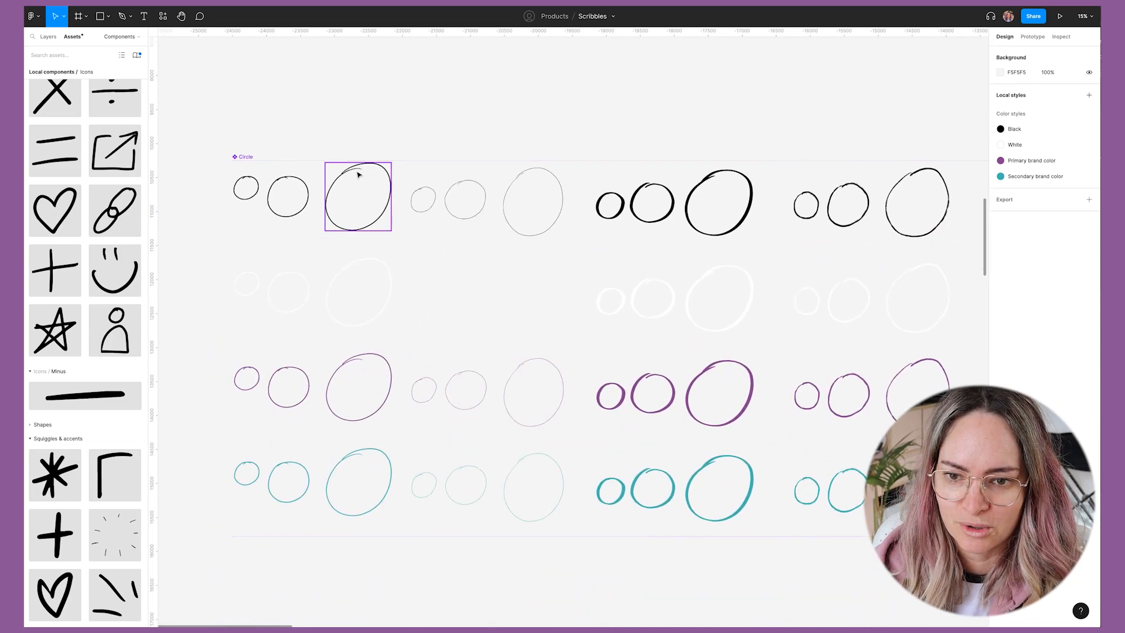
Place a Circle instance and set its Size to Medium and Weight to Chonky.
{"action": "left_click", "coordinate": [288, 196]}
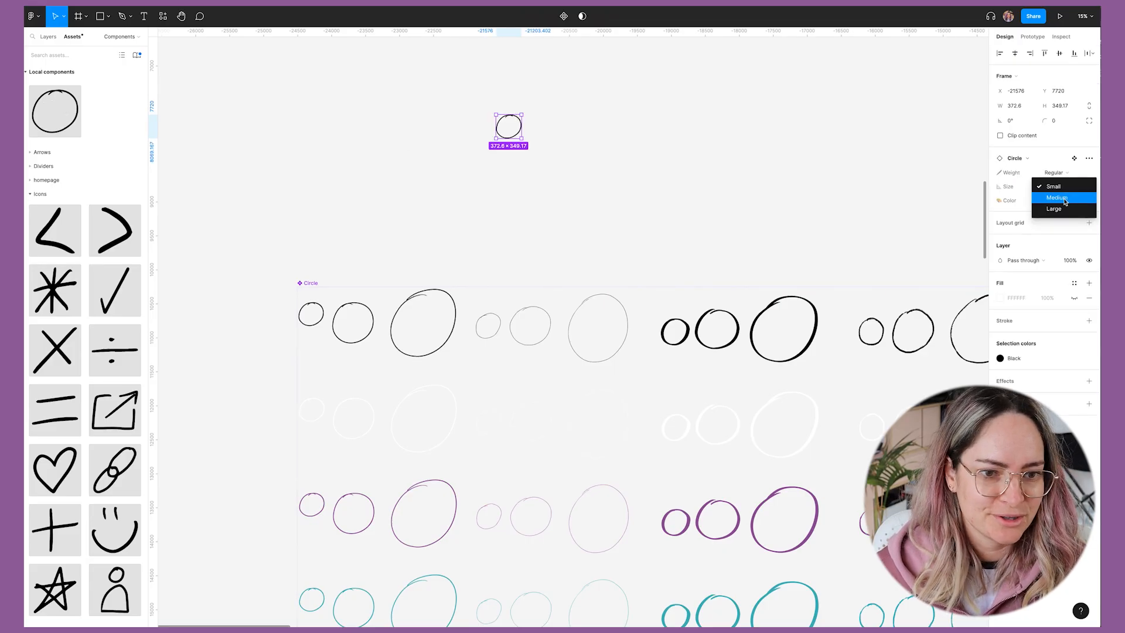
{"action": "left_click", "coordinate": [1058, 196]}
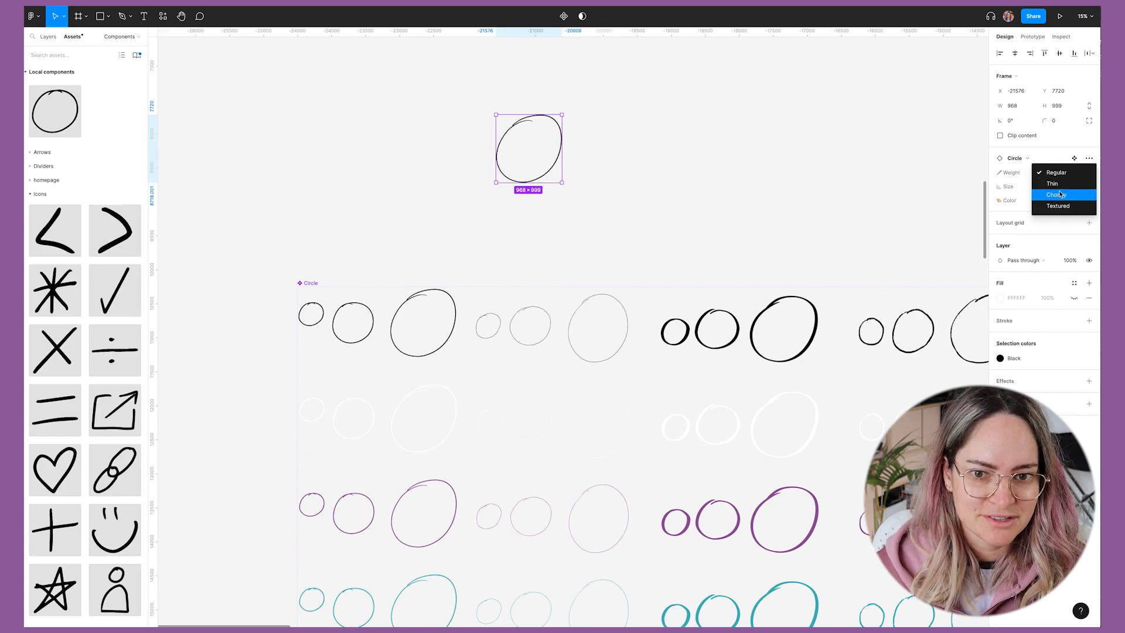
{"action": "left_click", "coordinate": [1064, 206]}
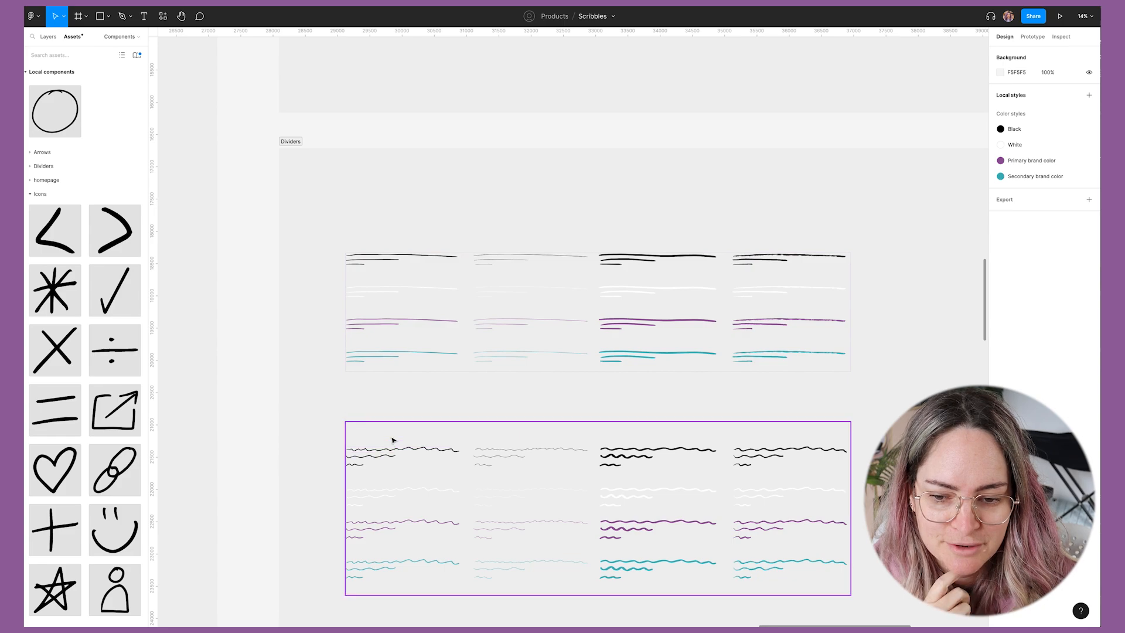
Scroll through the straight, wavy and dashed divider sets and expand Dividers in local assets.
{"action": "scroll", "scroll_direction": "down", "scroll_amount": 3}
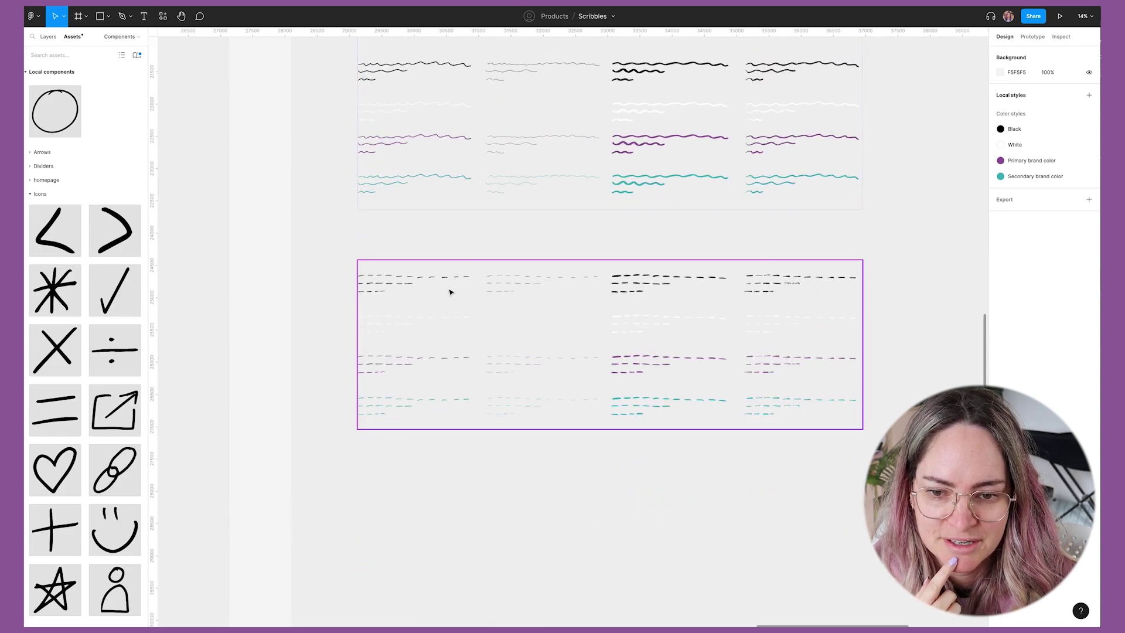
{"action": "left_click", "coordinate": [414, 279]}
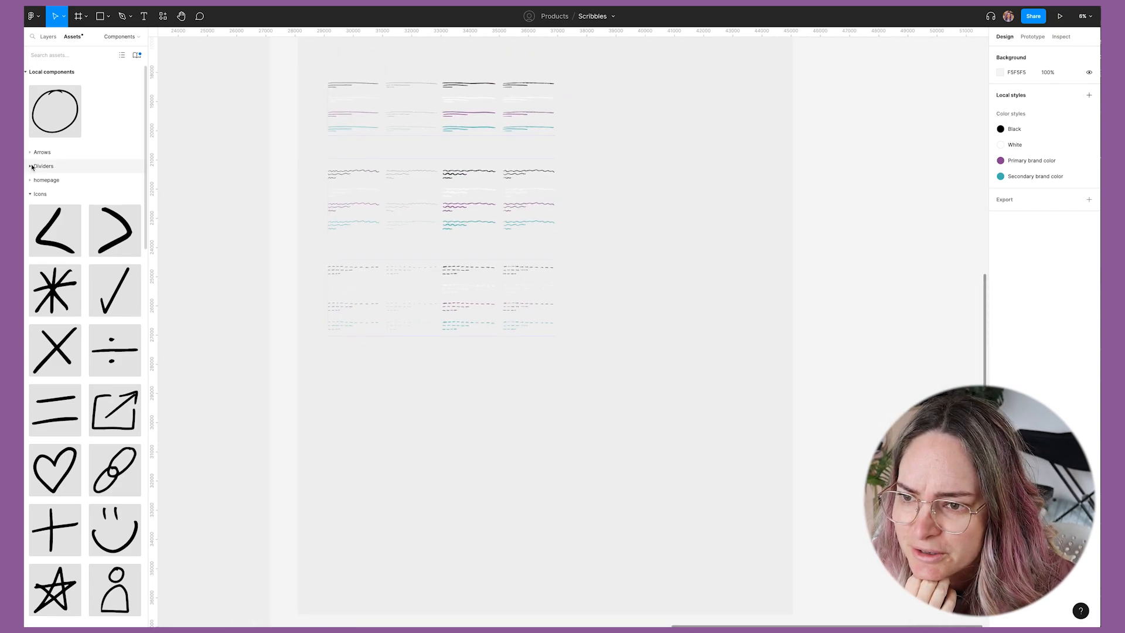
{"action": "left_click", "coordinate": [32, 165]}
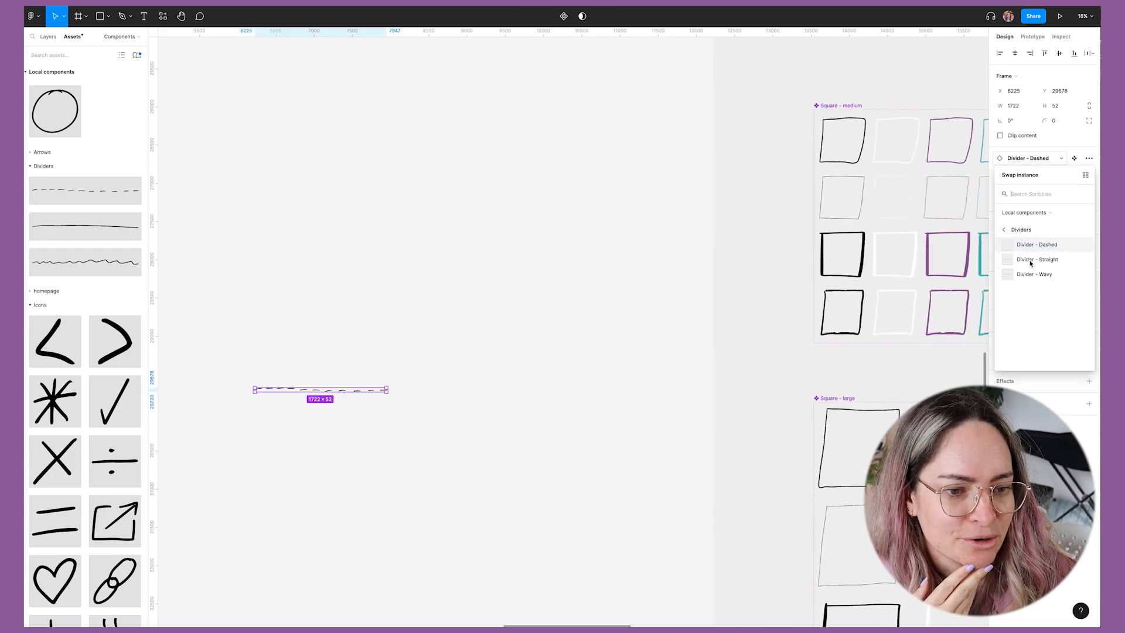
Place a Divider - Dashed instance and review its swap alternatives.
{"action": "left_click", "coordinate": [1034, 275]}
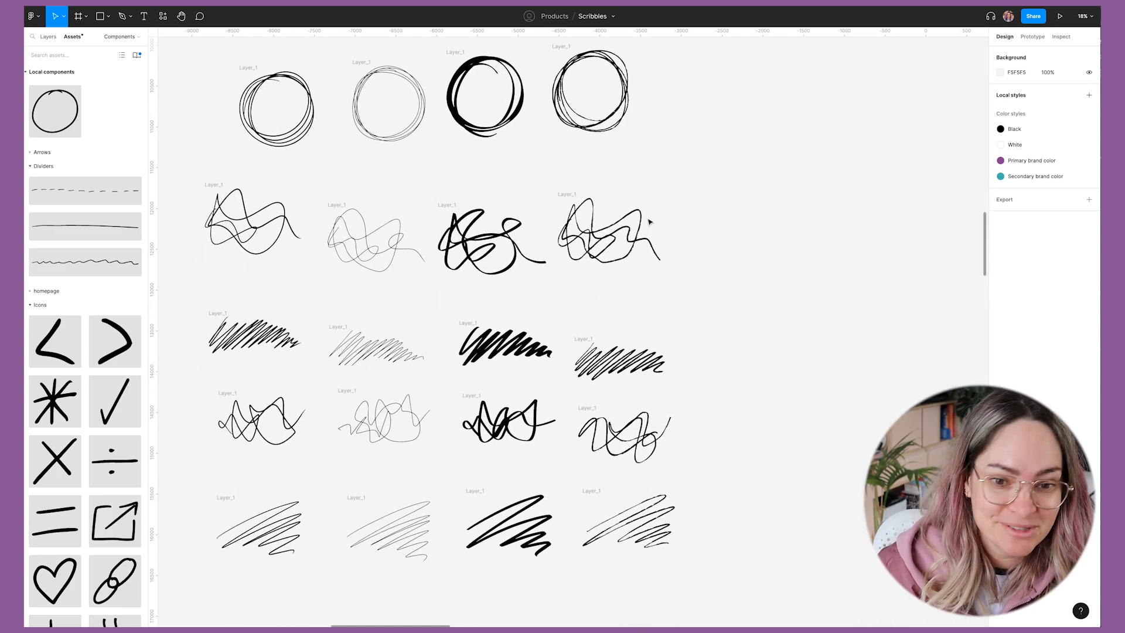
Pan the canvas to the Squiggles & accents component sets.
{"action": "left_click", "coordinate": [610, 239]}
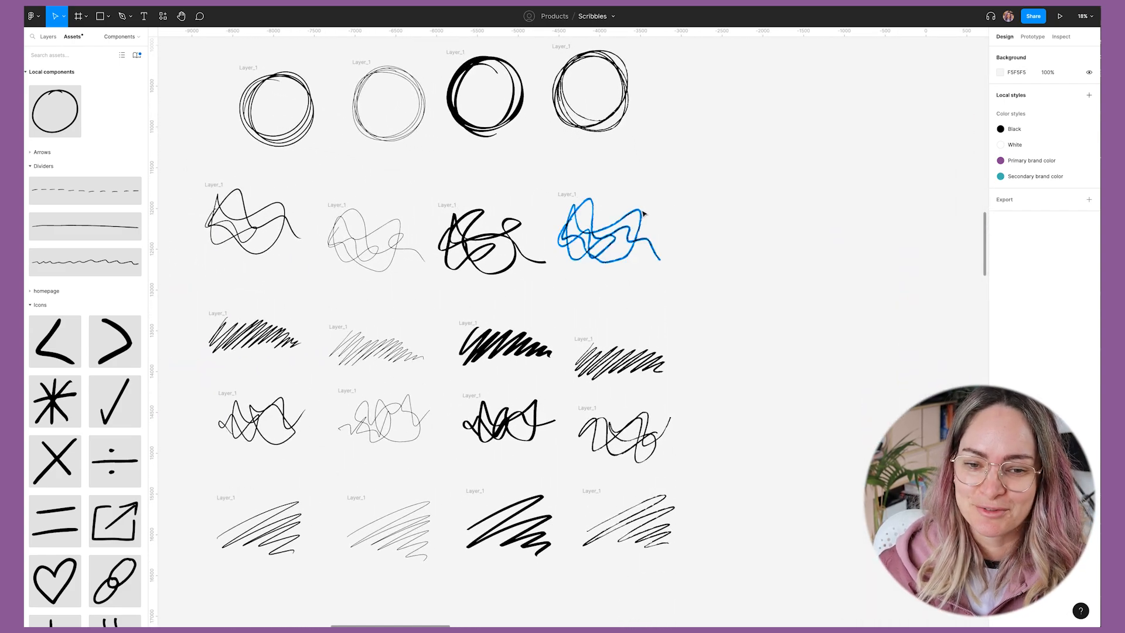
{"action": "scroll", "scroll_direction": "down", "scroll_amount": 3}
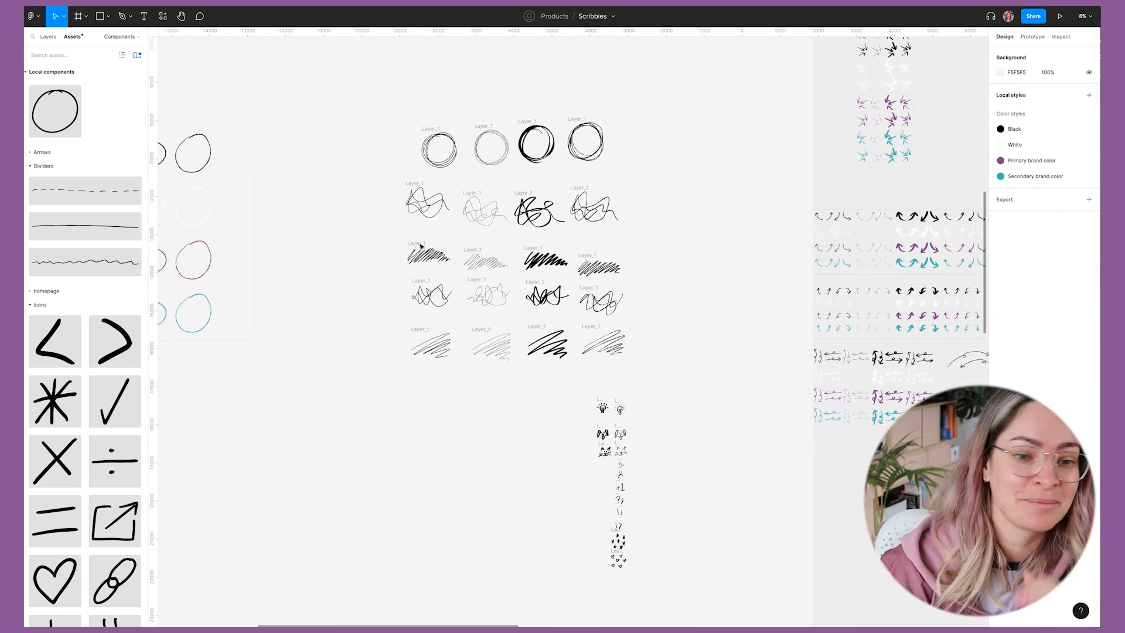
{"action": "mouse_move", "coordinate": [654, 221]}
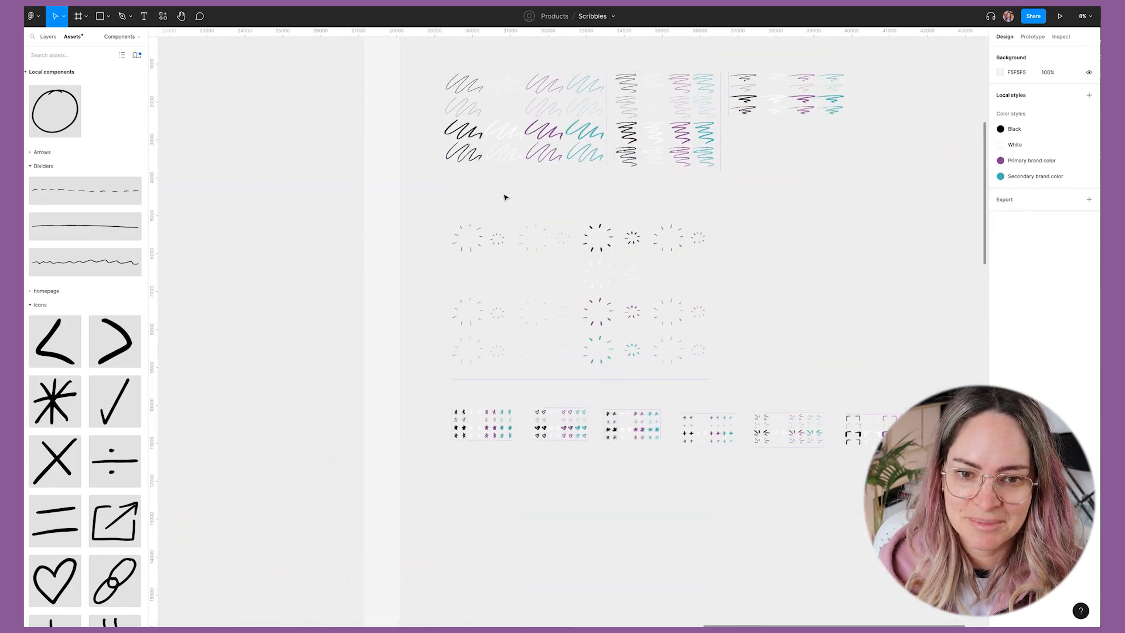
Zoom out to about 2% to see Icons, Text, Arrows, Shapes, Squiggles & accents and Dividers.
{"action": "scroll", "scroll_direction": "down", "scroll_amount": 3}
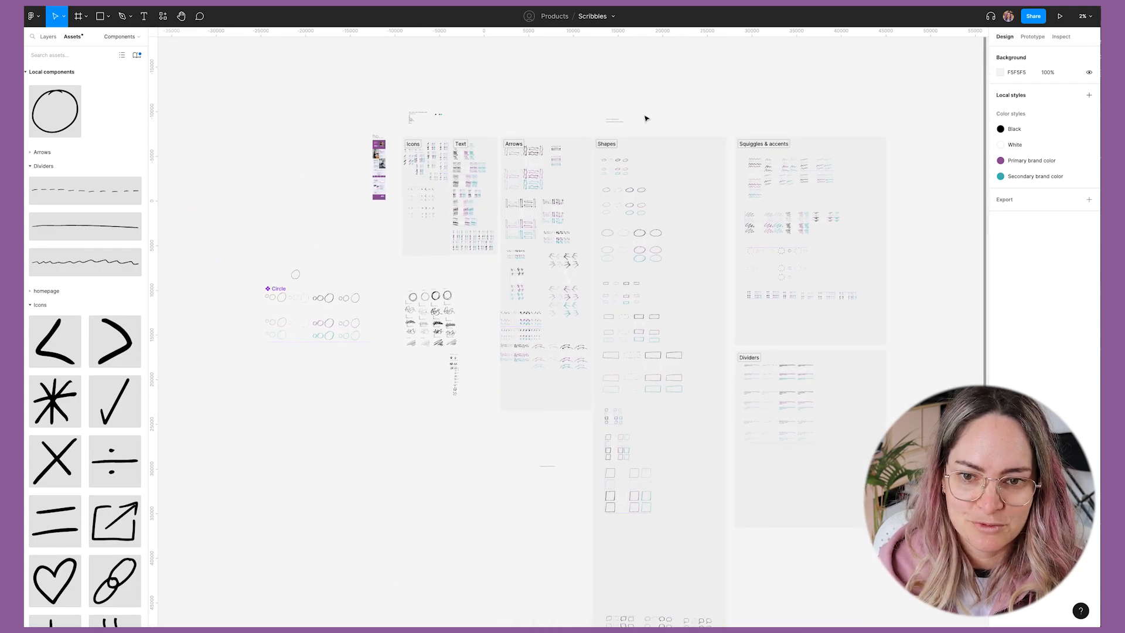
{"action": "mouse_move", "coordinate": [660, 115]}
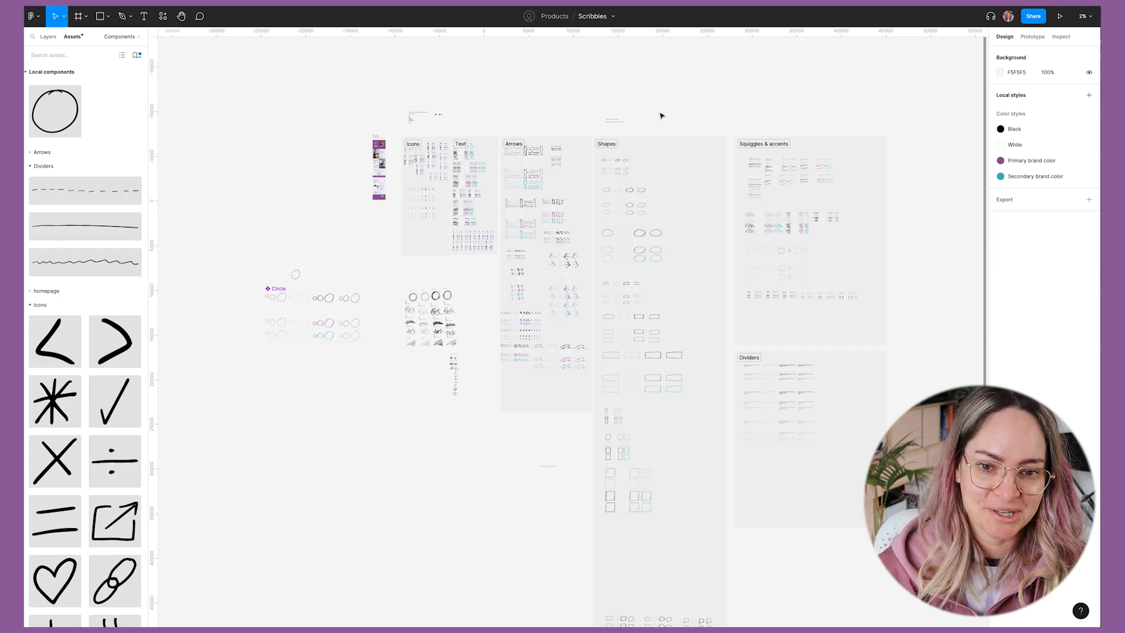
{"action": "mouse_move", "coordinate": [803, 121]}
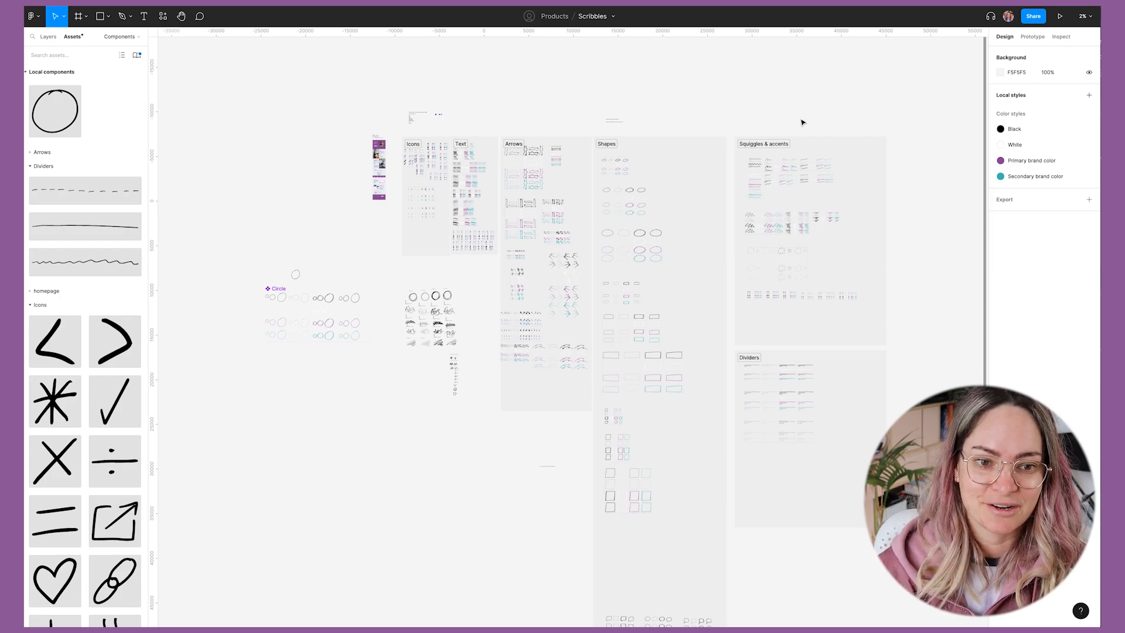
{"action": "mouse_move", "coordinate": [842, 113]}
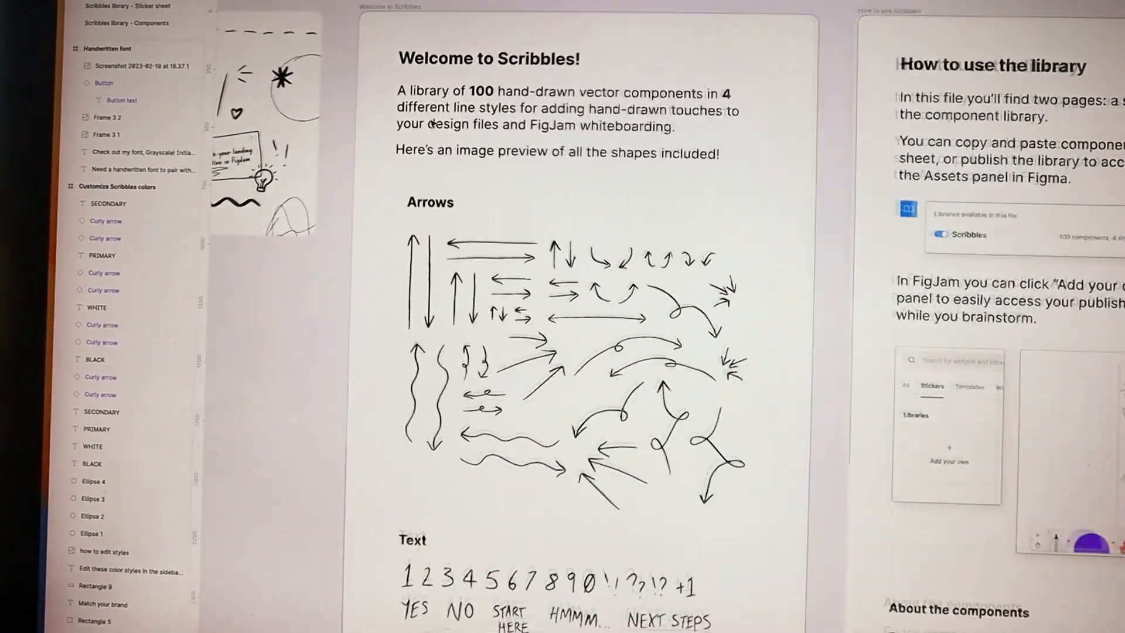
Scroll through Welcome to Scribbles, How to use the library and About the components.
{"action": "scroll", "scroll_direction": "down", "scroll_amount": 3}
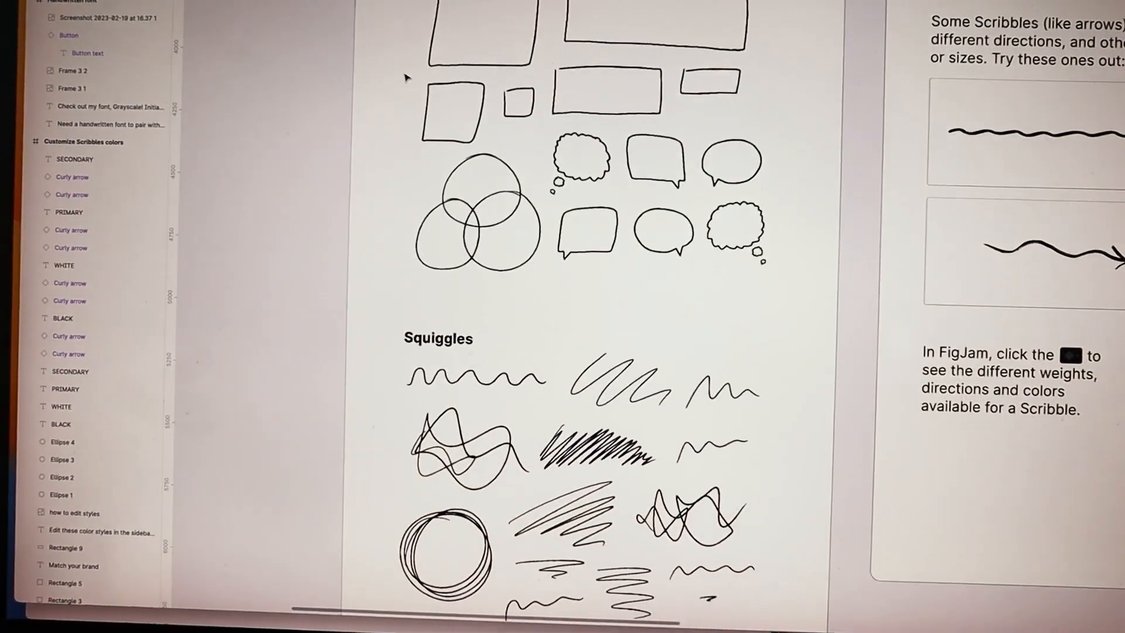
{"action": "scroll", "scroll_direction": "down", "scroll_amount": 3}
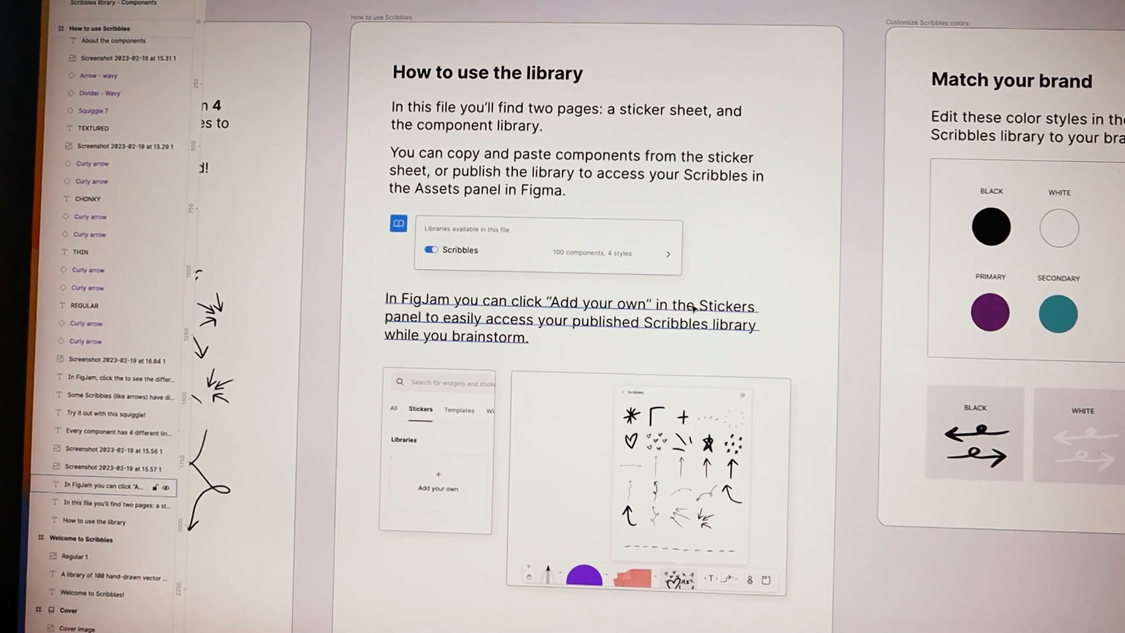
{"action": "scroll", "scroll_direction": "down", "scroll_amount": 3}
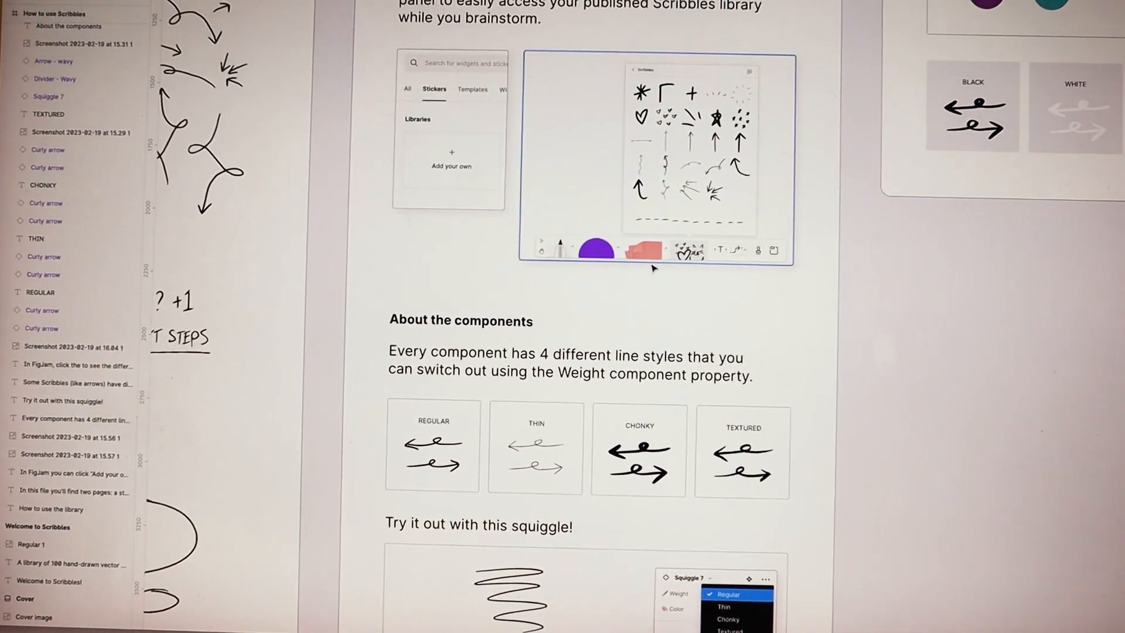
{"action": "scroll", "scroll_direction": "down", "scroll_amount": 3}
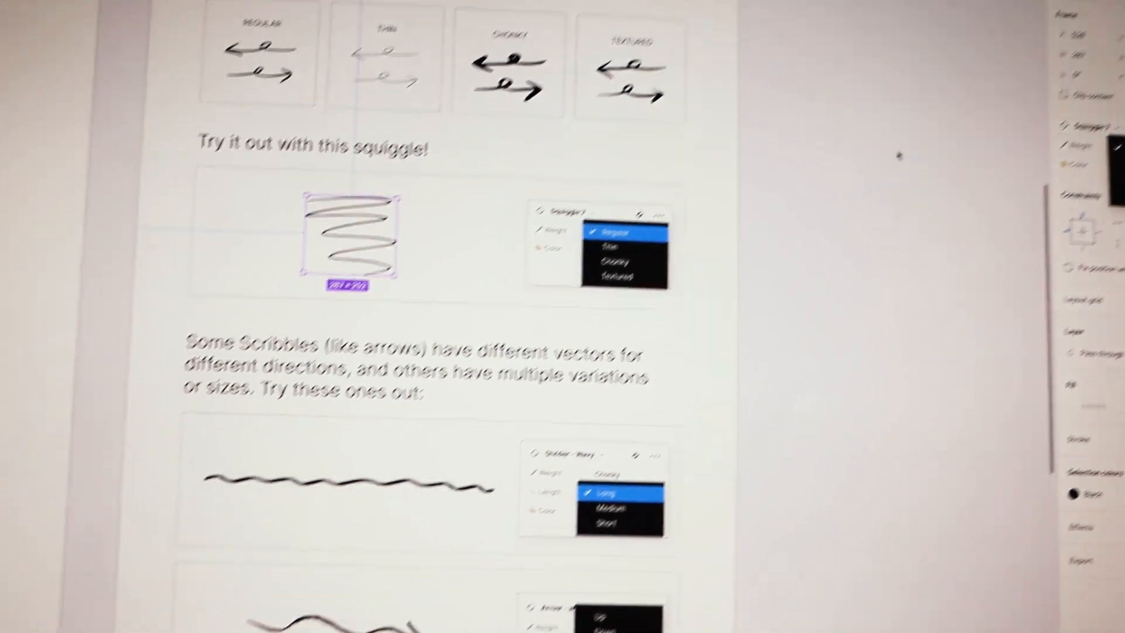
{"action": "scroll", "scroll_direction": "down", "scroll_amount": 3}
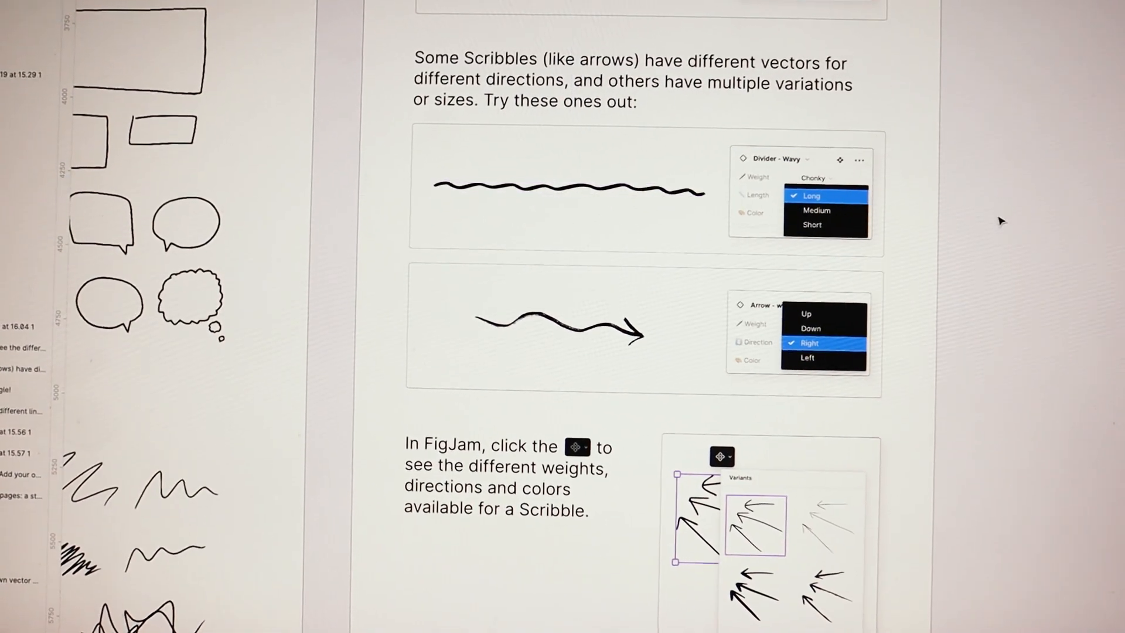
{"action": "scroll", "scroll_direction": "down", "scroll_amount": 3}
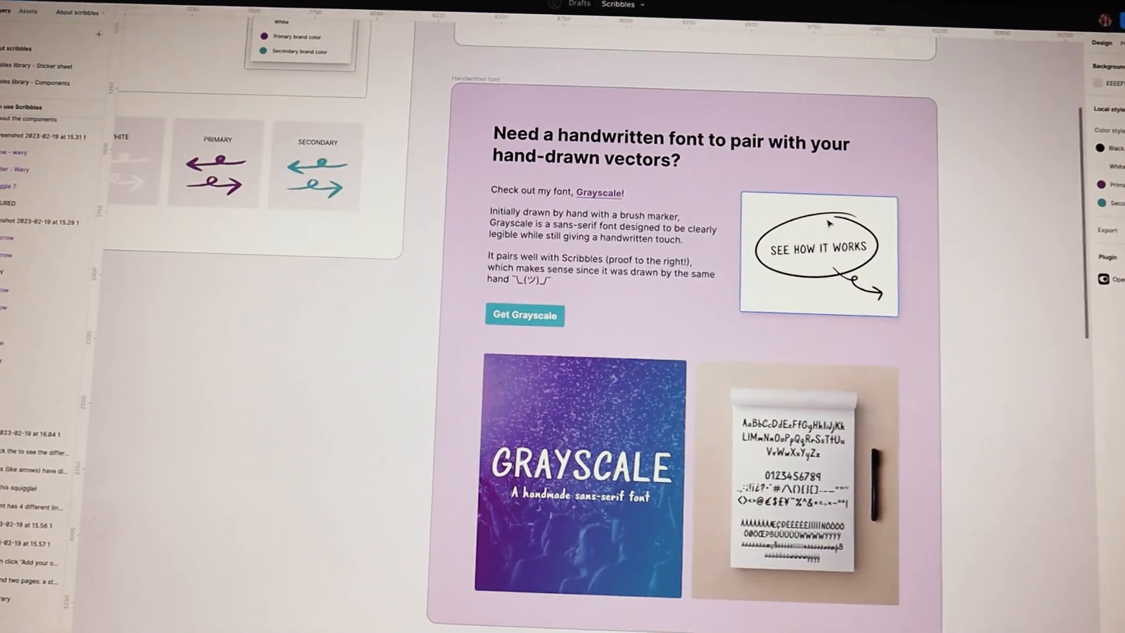
Scroll past the Grayscale handwritten-font promo and the Components page.
{"action": "scroll", "scroll_direction": "down", "scroll_amount": 3}
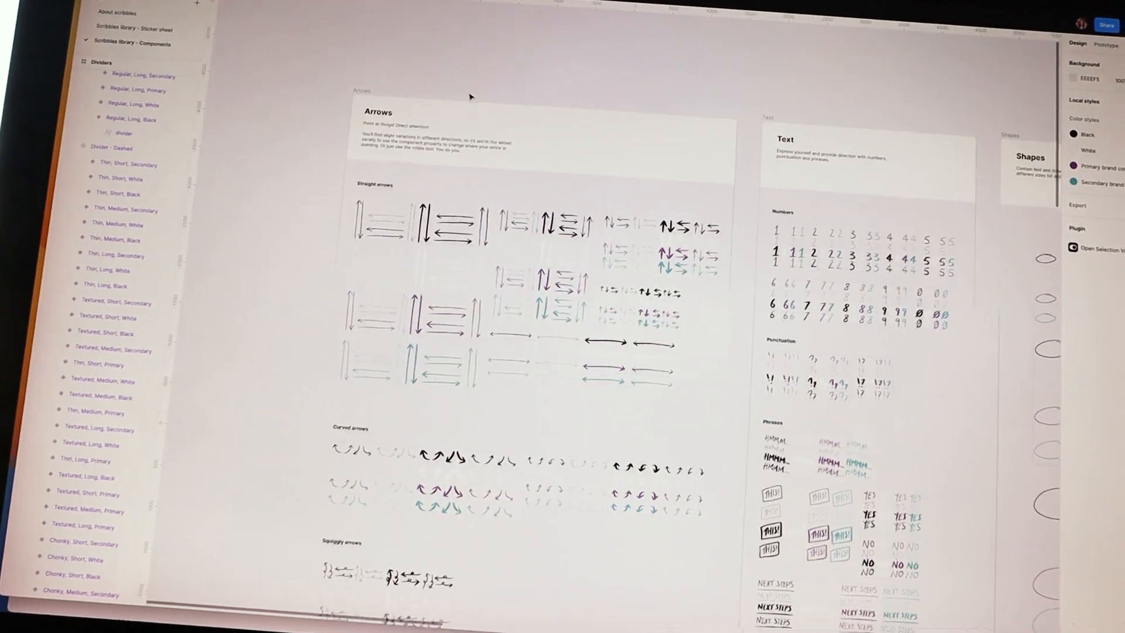
{"action": "scroll", "scroll_direction": "down", "scroll_amount": 3}
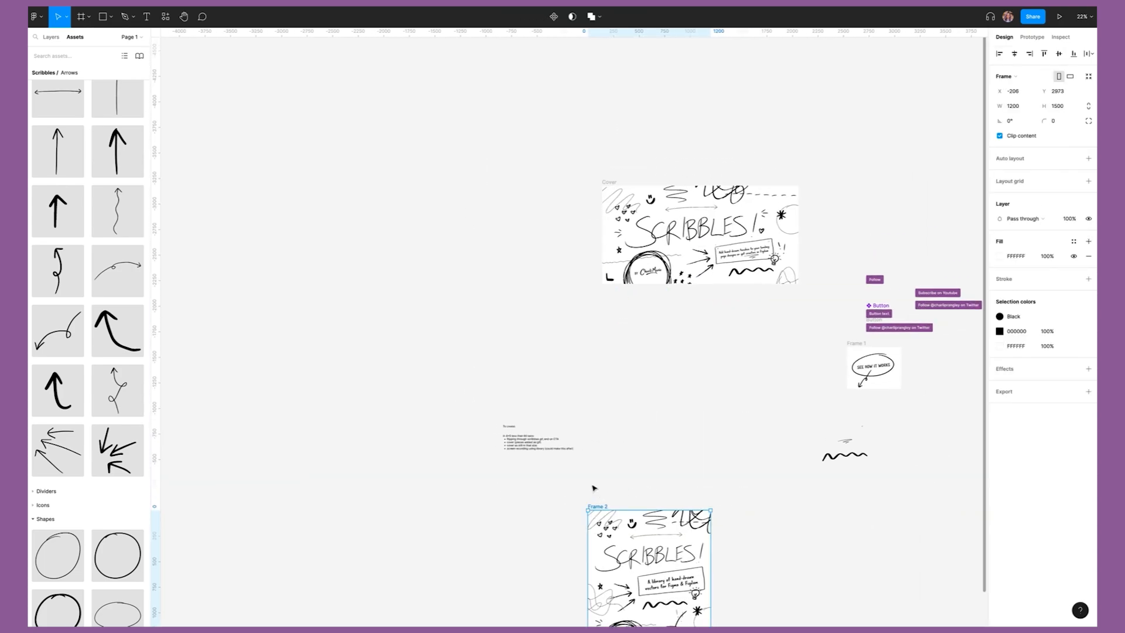
Select the Scribbles cover frames and play their Gifmock GIF preview.
{"action": "left_click", "coordinate": [51, 36]}
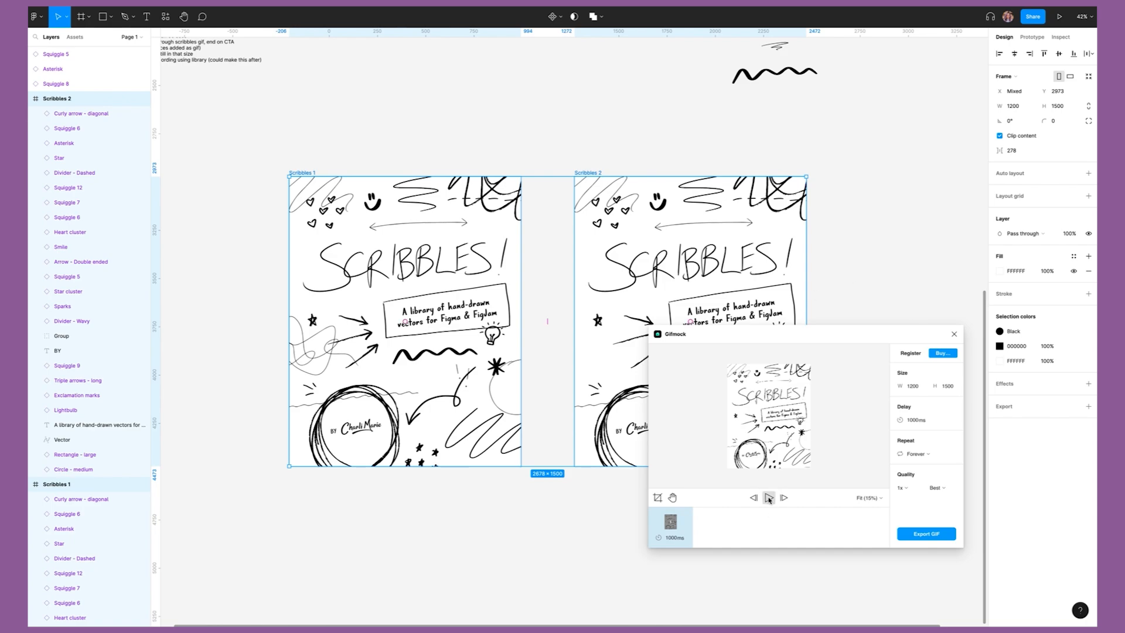
{"action": "left_click", "coordinate": [769, 498]}
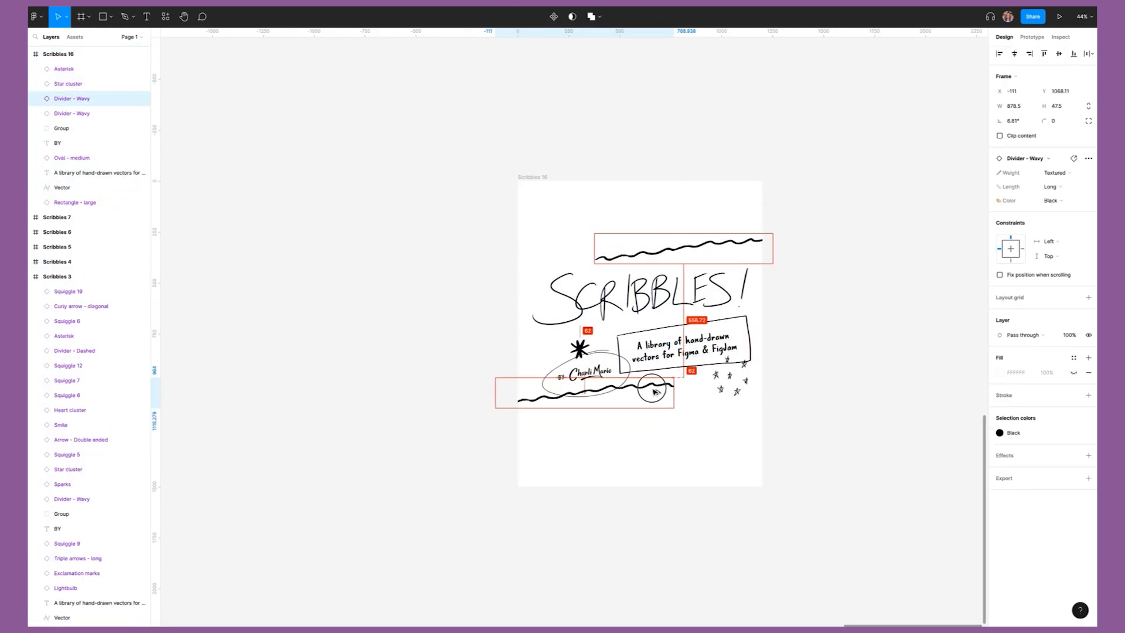
{"action": "left_click", "coordinate": [1057, 172]}
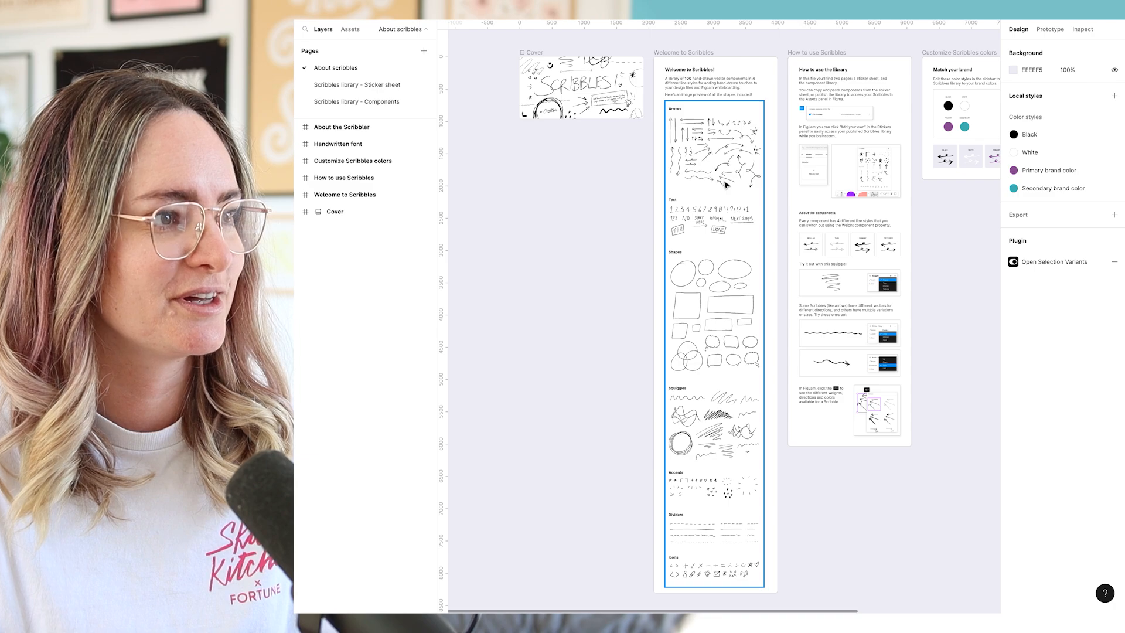
{"action": "scroll", "scroll_direction": "right", "scroll_amount": 3}
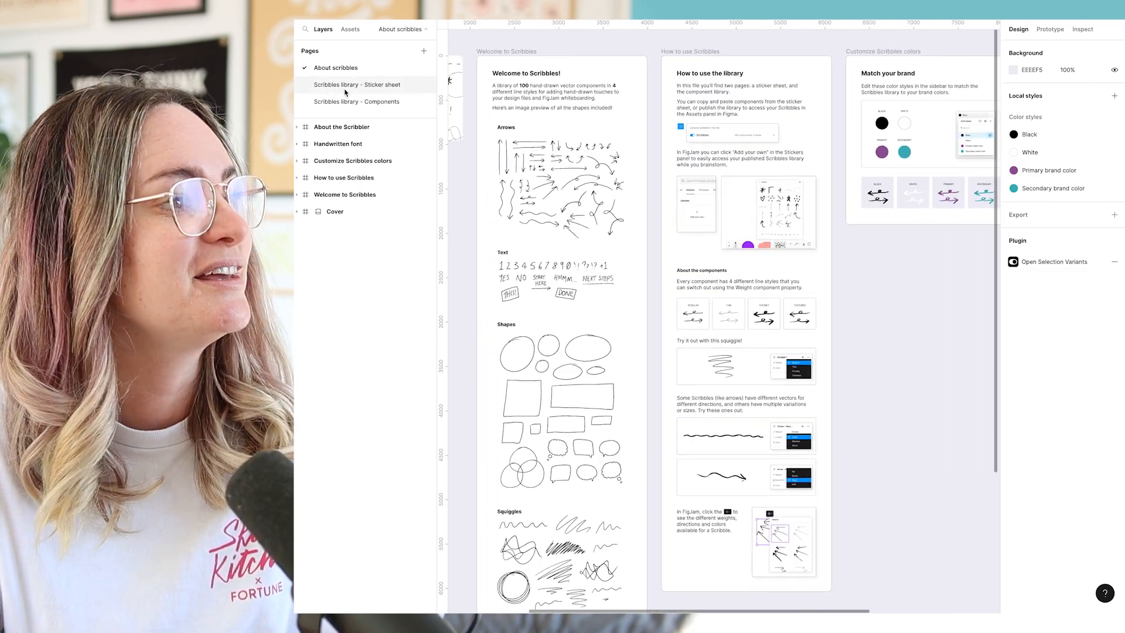
{"action": "left_click", "coordinate": [356, 84]}
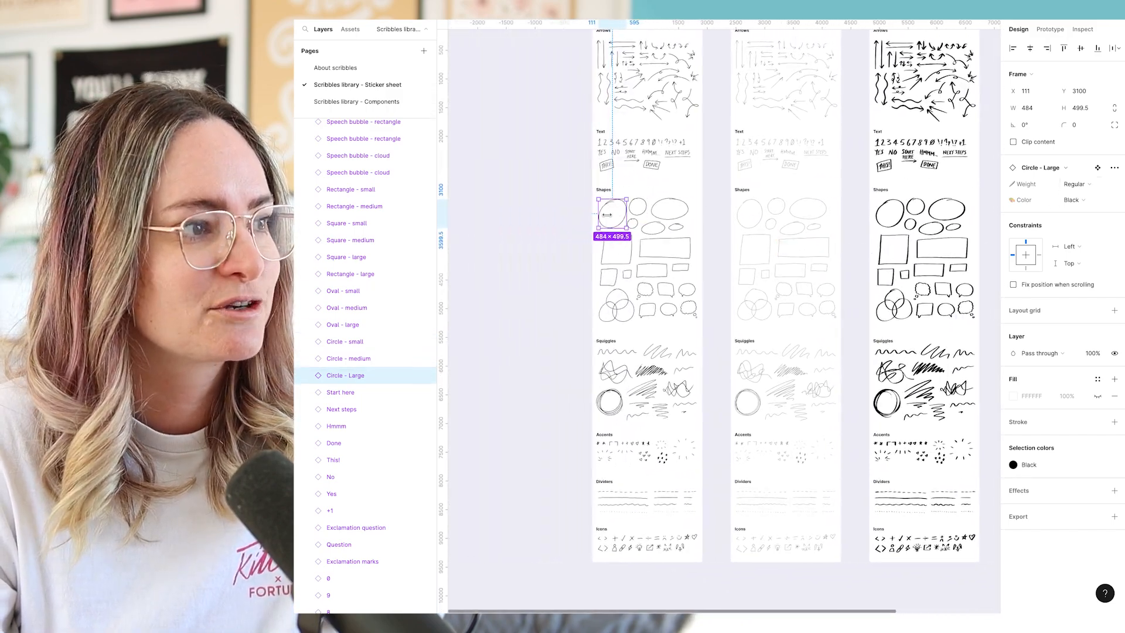
Inspect the large circle's Weight and Color options without changing them.
{"action": "left_click", "coordinate": [1077, 184]}
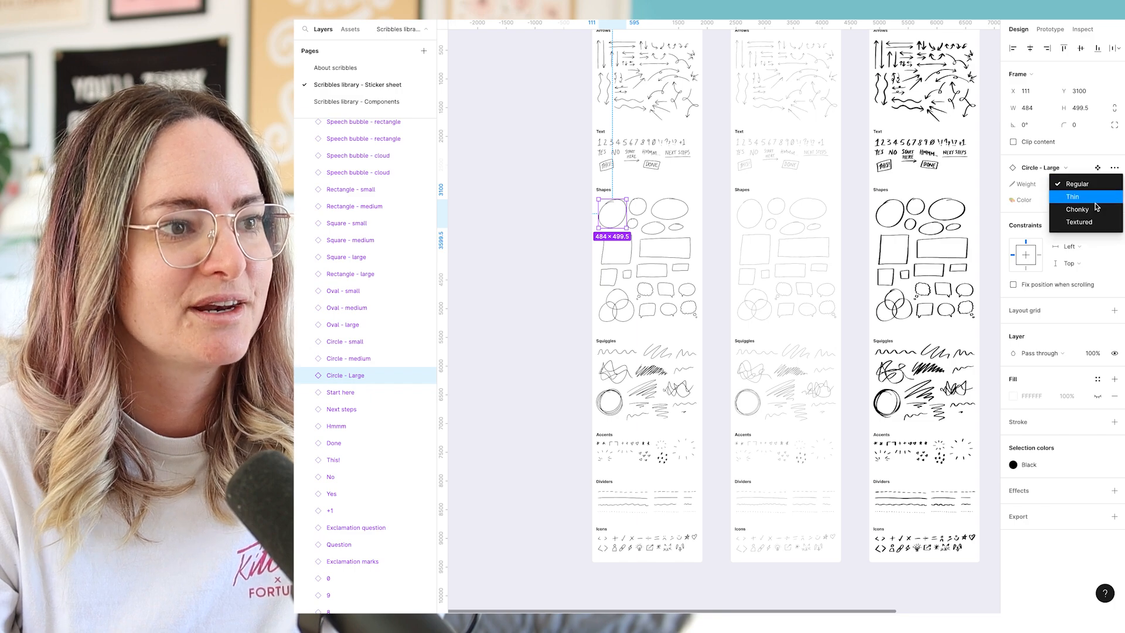
{"action": "left_click", "coordinate": [1068, 200]}
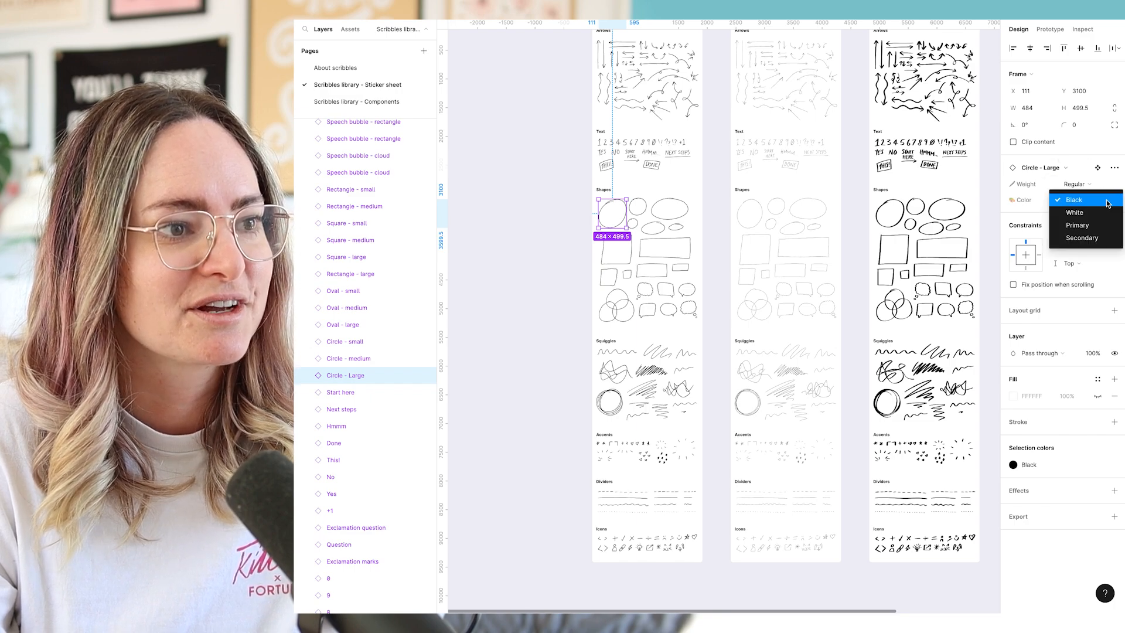
{"action": "left_click", "coordinate": [337, 67]}
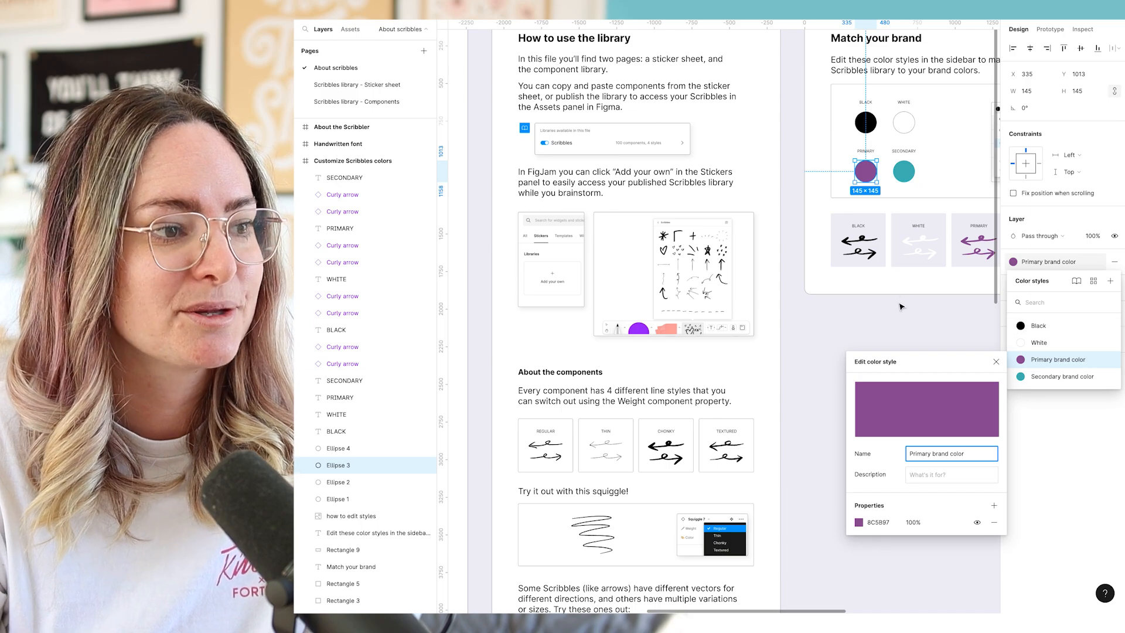
Go back to the Scribbles library - Sticker sheet page.
{"action": "left_click", "coordinate": [357, 85]}
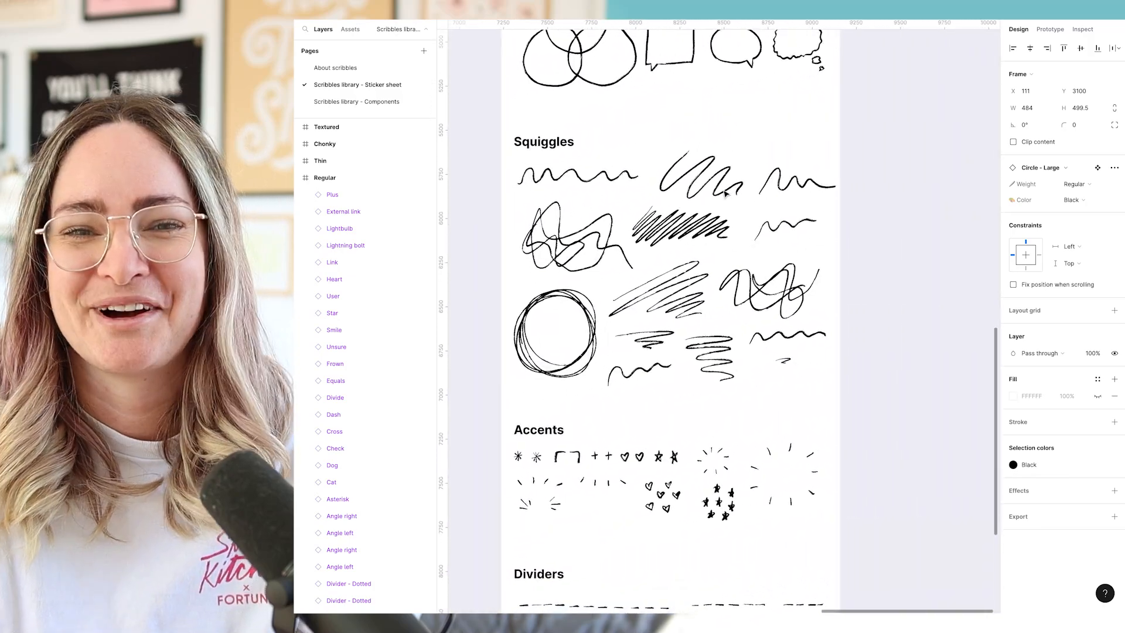
Switch to the Scribbles library - Components page to view the arrow variants.
{"action": "left_click", "coordinate": [357, 102]}
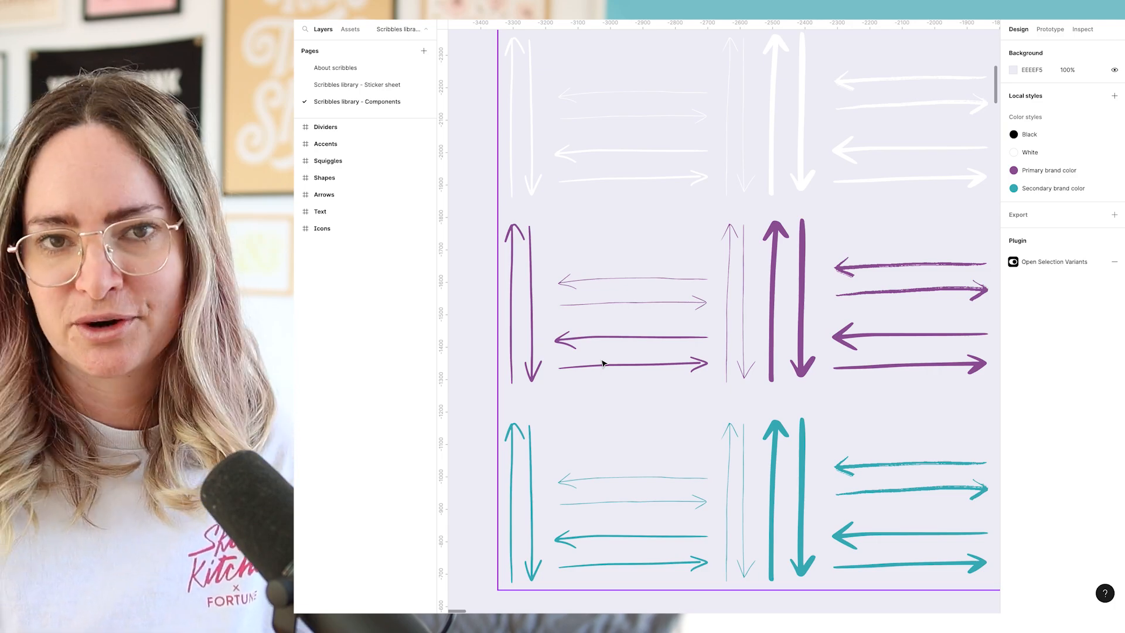
{"action": "mouse_move", "coordinate": [533, 298]}
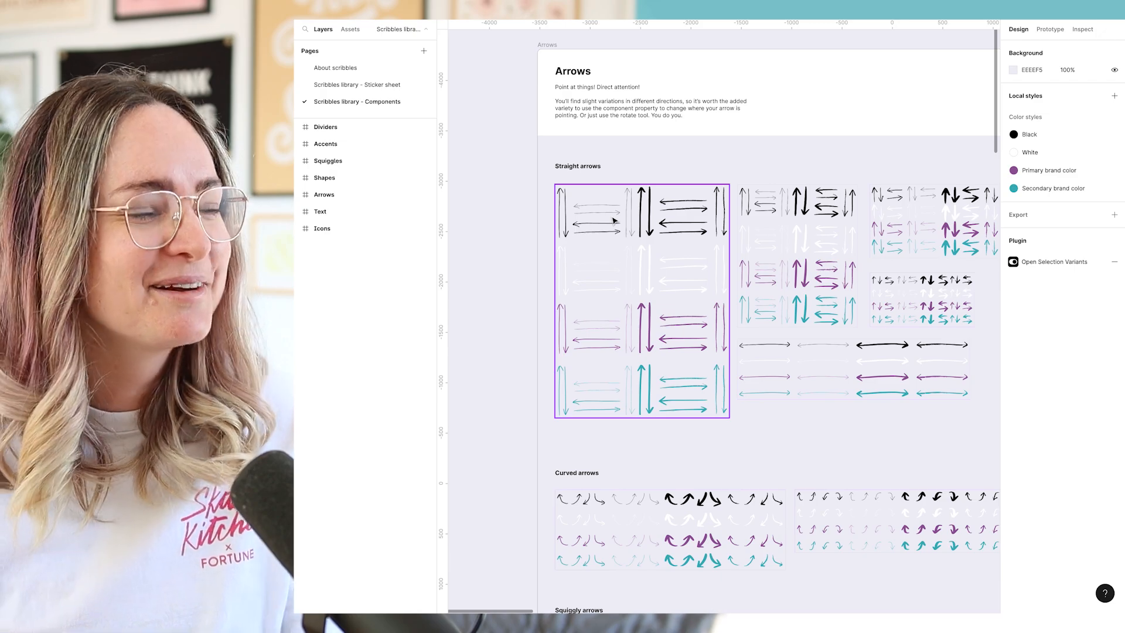
Check the Scribbles library in the Assets tab's libraries list, then close it.
{"action": "left_click", "coordinate": [350, 29]}
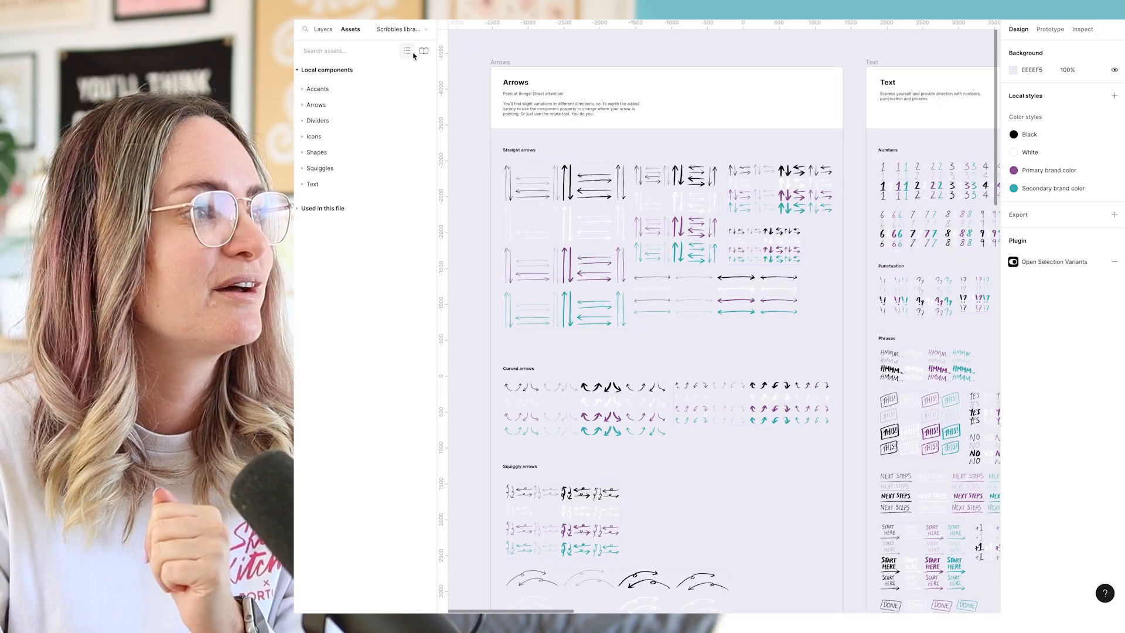
{"action": "left_click", "coordinate": [423, 50]}
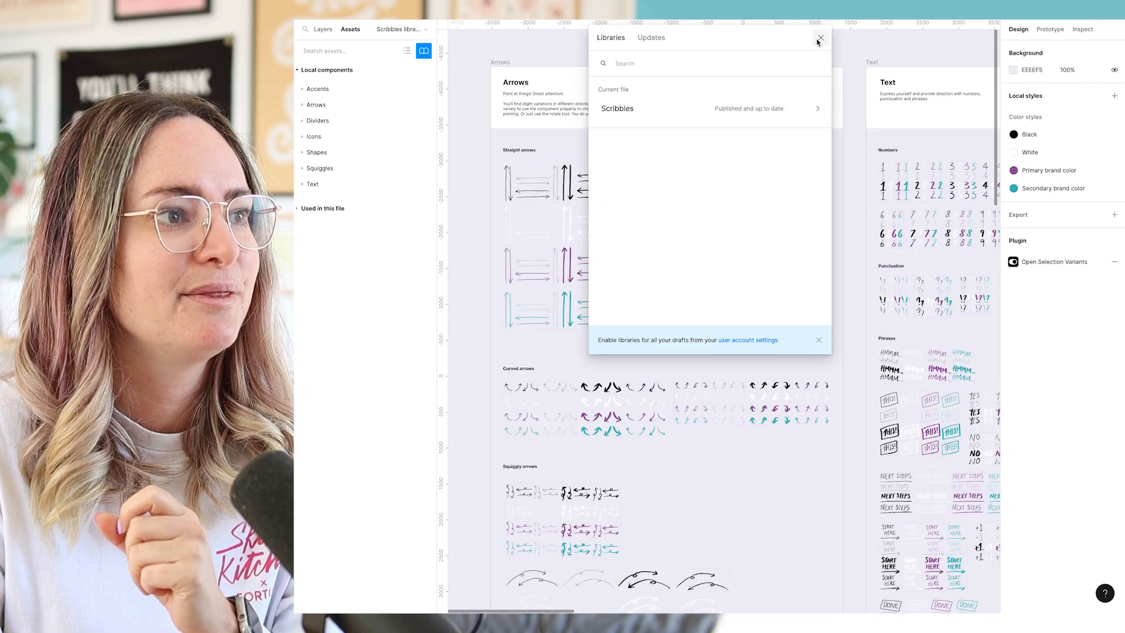
{"action": "left_click", "coordinate": [820, 37]}
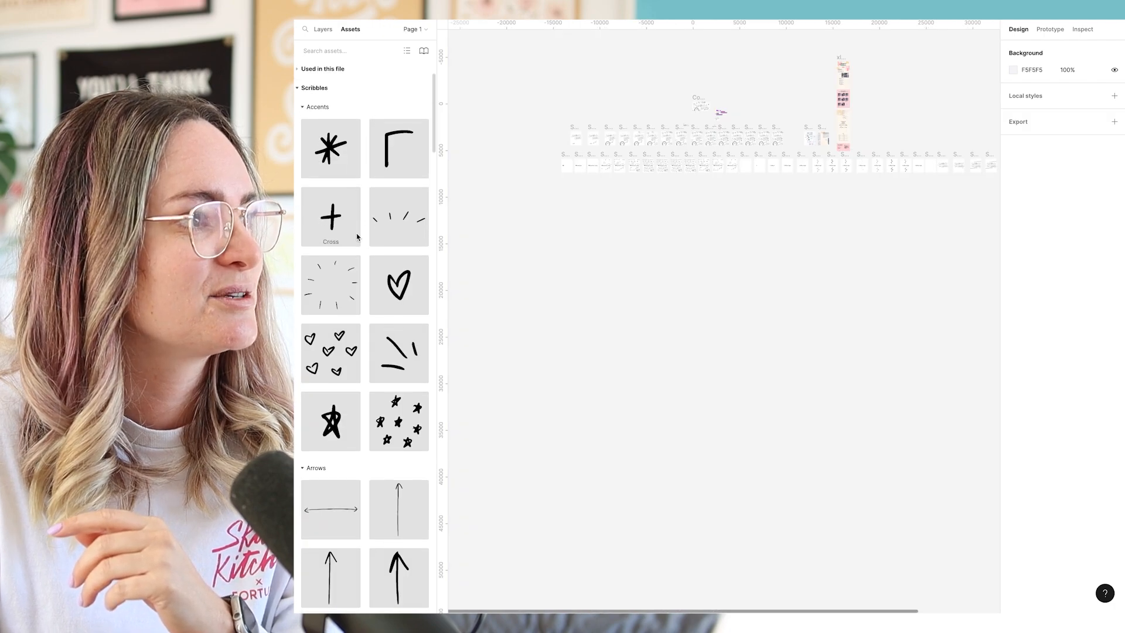
Set the dashed divider's Weight to Chonky and change another variant option.
{"action": "scroll", "scroll_direction": "down", "scroll_amount": 3}
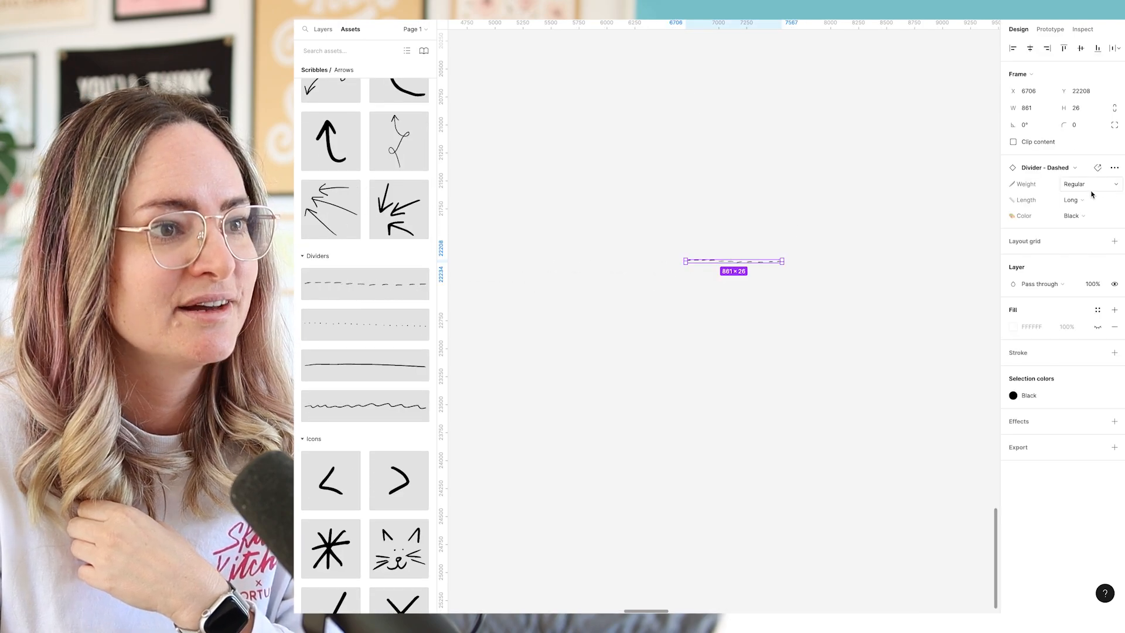
{"action": "left_click", "coordinate": [1071, 200]}
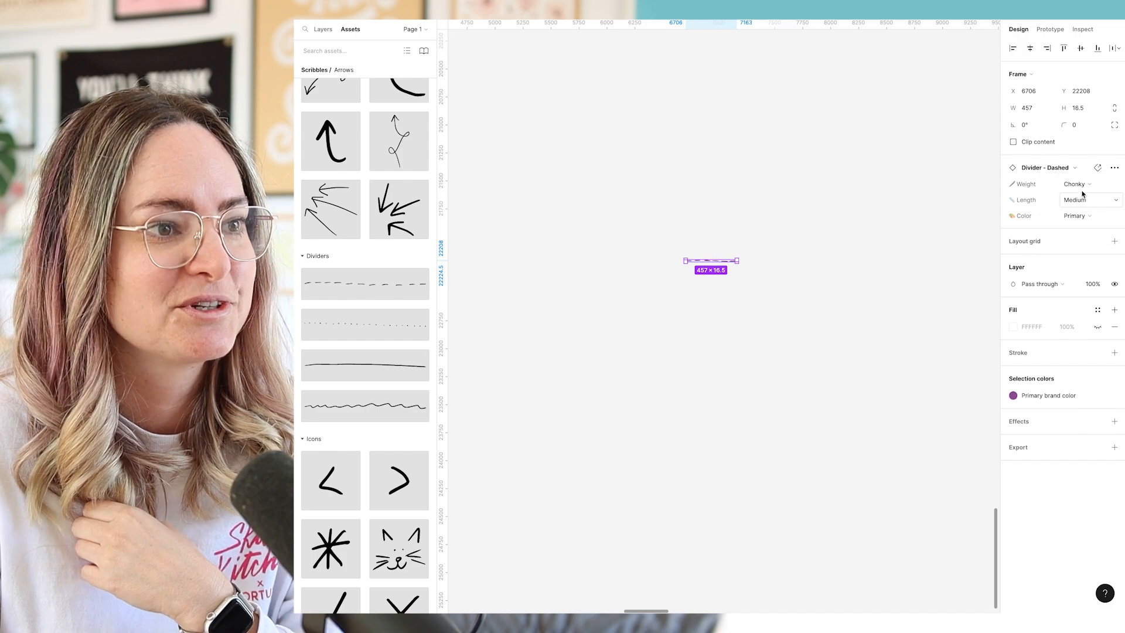
{"action": "left_click", "coordinate": [1047, 167]}
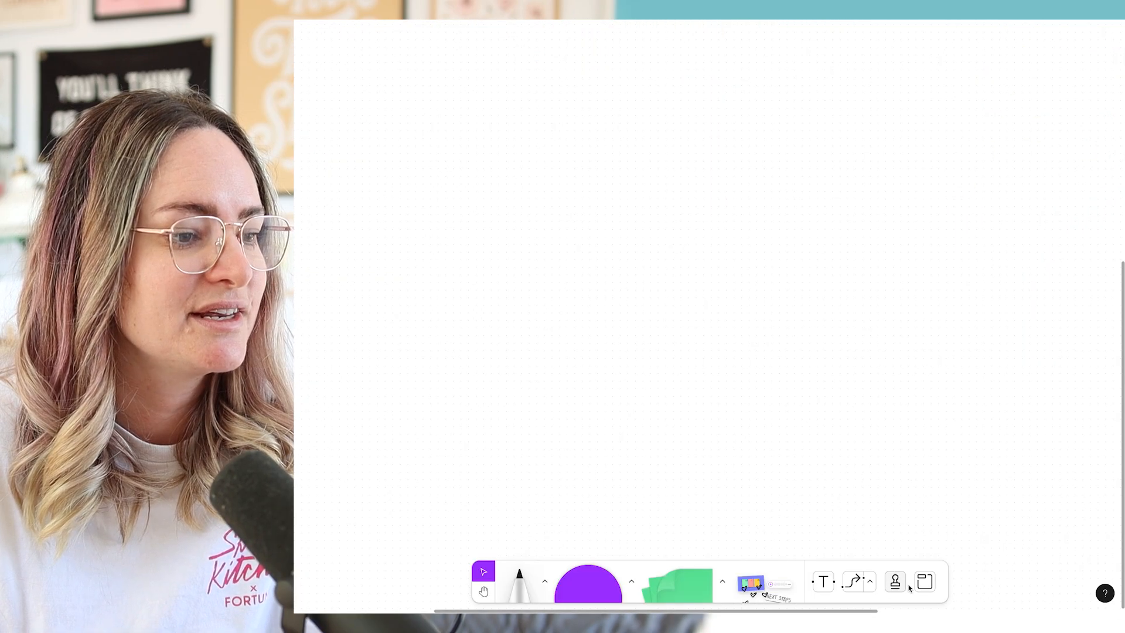
Place the wavy divider from the Scribbles stickers and view its variants.
{"action": "left_click", "coordinate": [751, 583]}
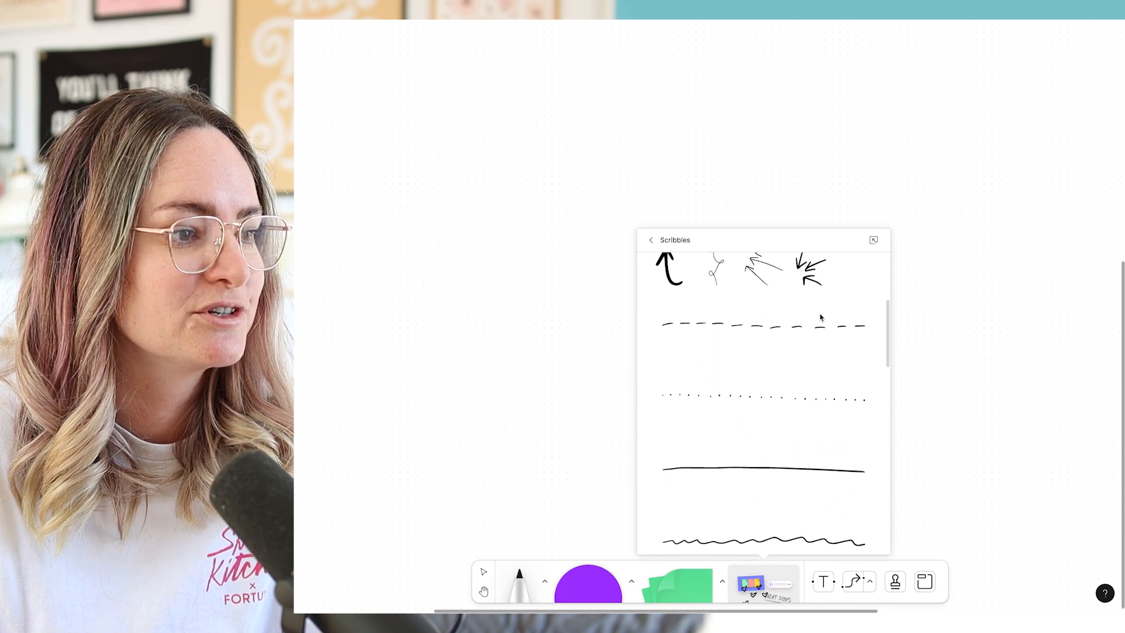
{"action": "scroll", "scroll_direction": "down", "scroll_amount": 3}
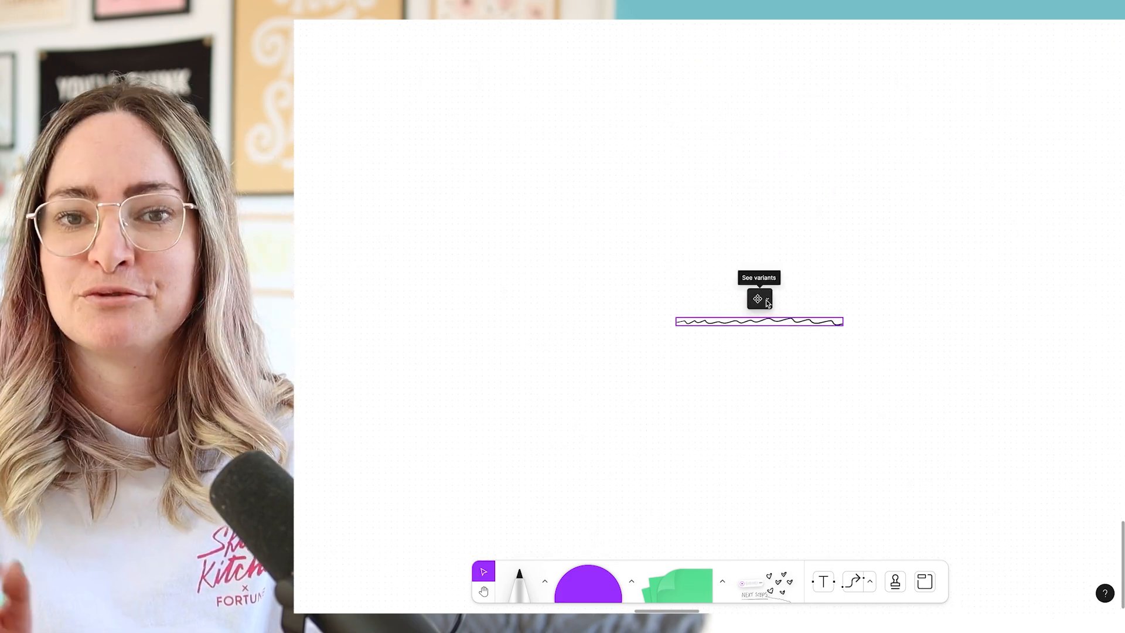
{"action": "left_click", "coordinate": [757, 299]}
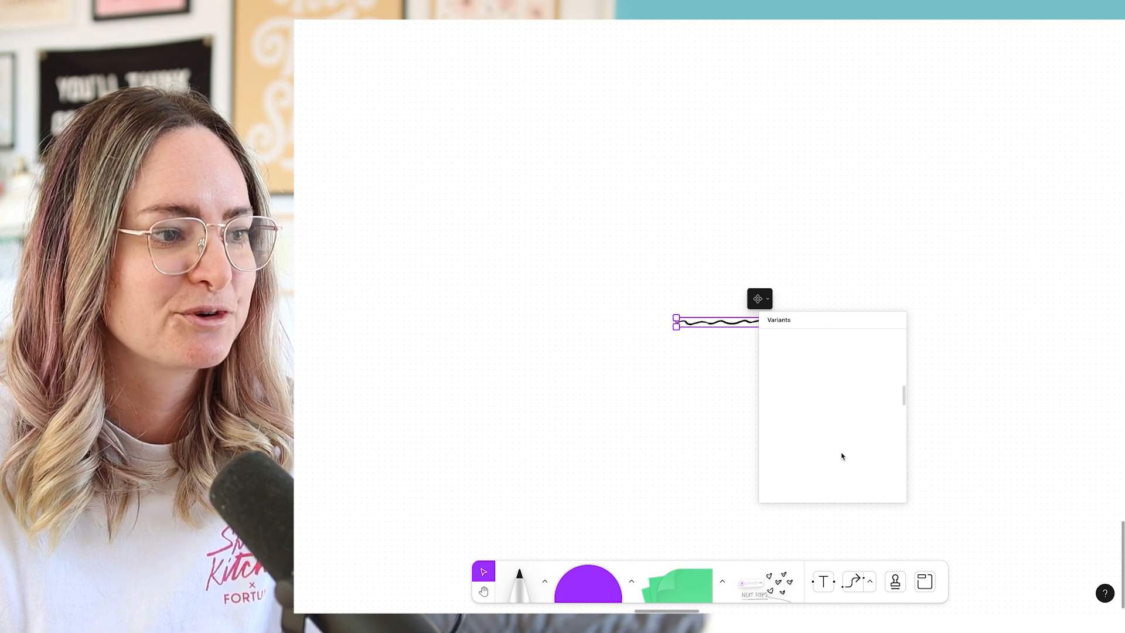
{"action": "mouse_move", "coordinate": [848, 436]}
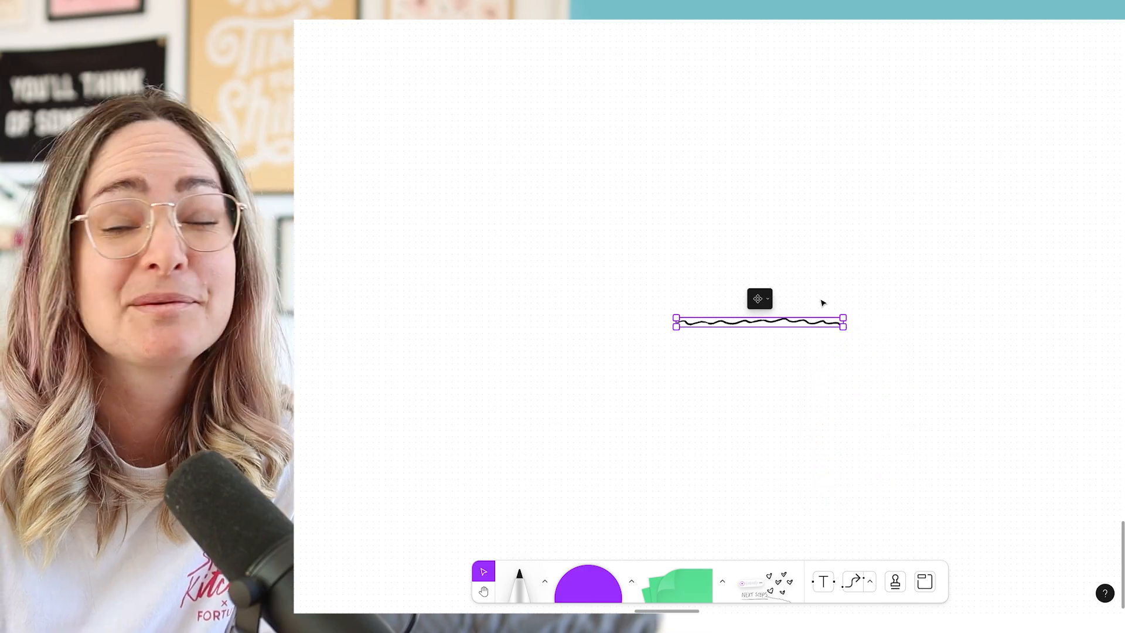
{"action": "mouse_move", "coordinate": [861, 301]}
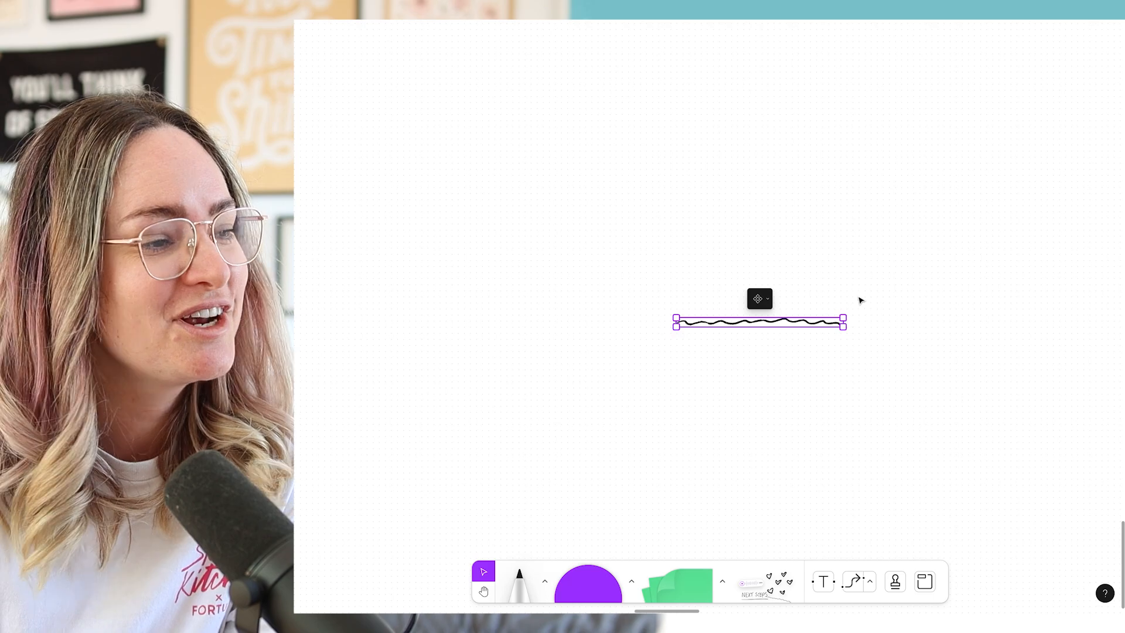